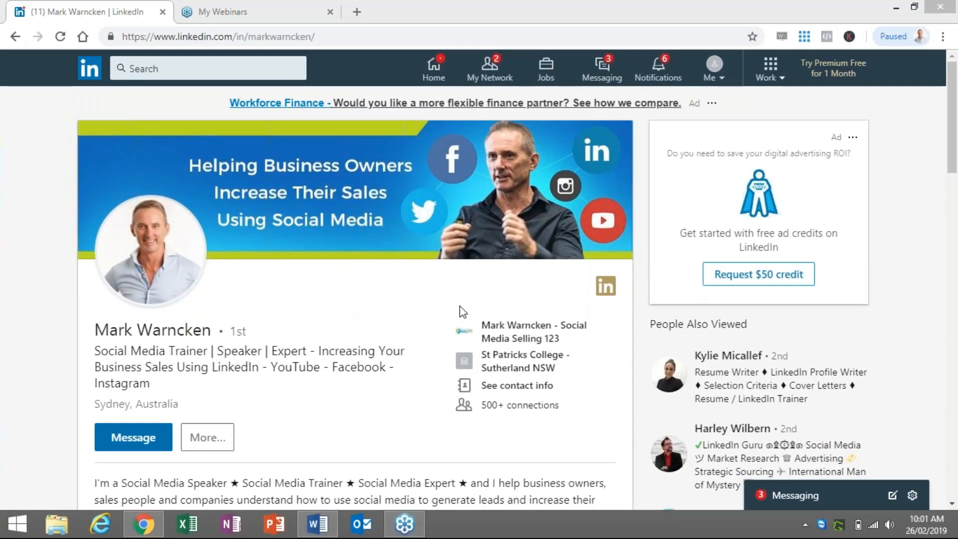
mouse_move(299, 280)
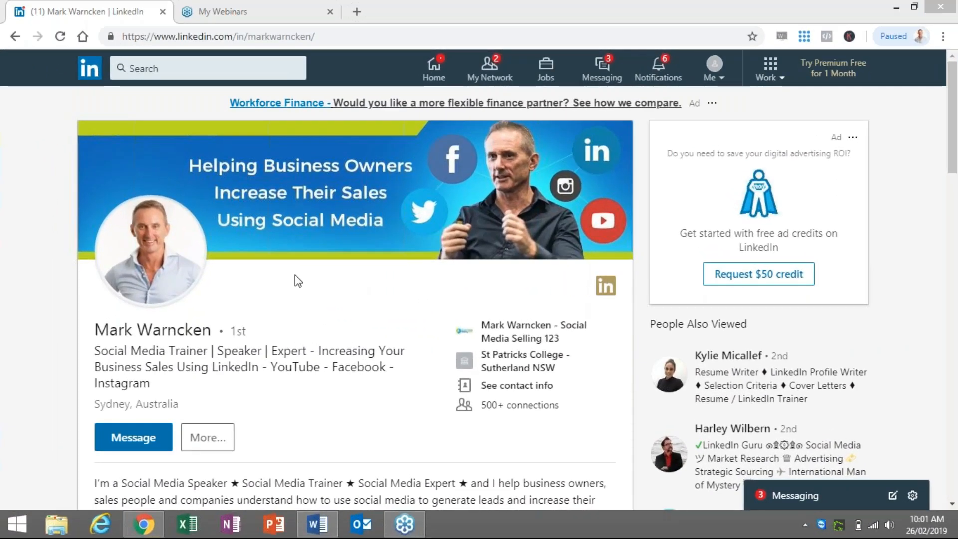
mouse_move(347, 258)
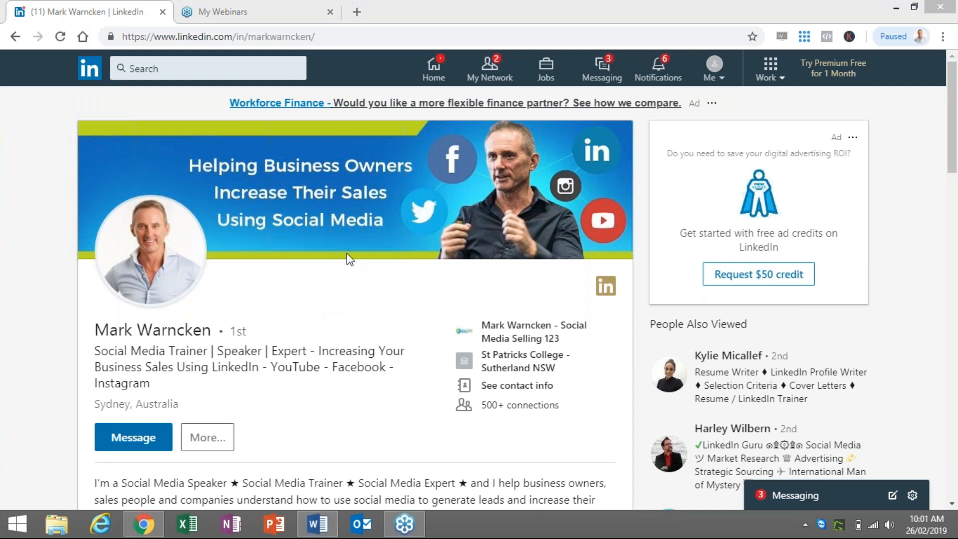
mouse_move(361, 291)
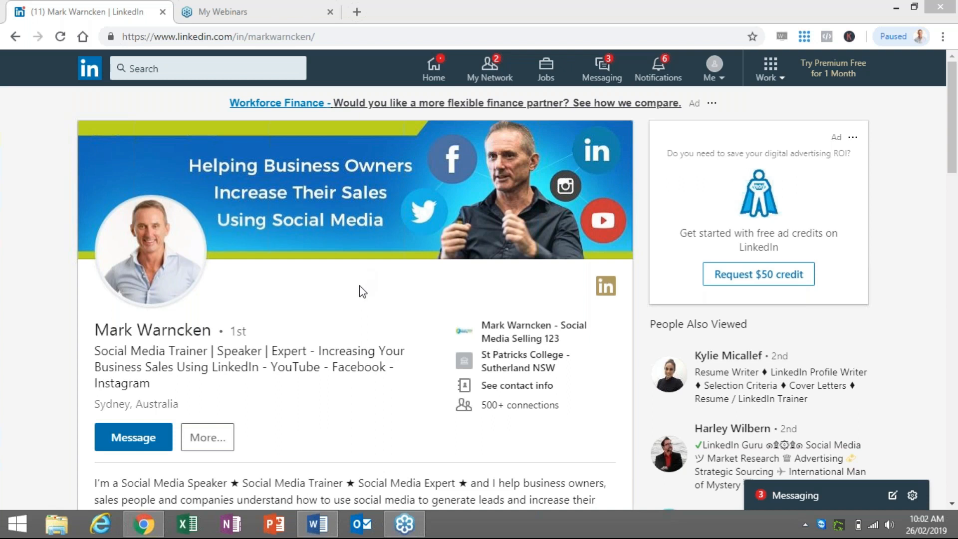
mouse_move(400, 319)
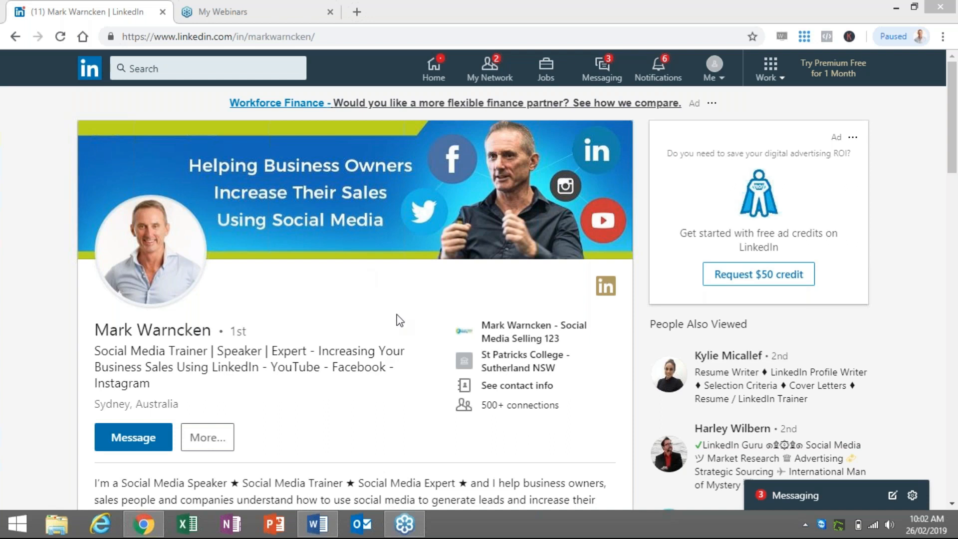
mouse_move(629, 154)
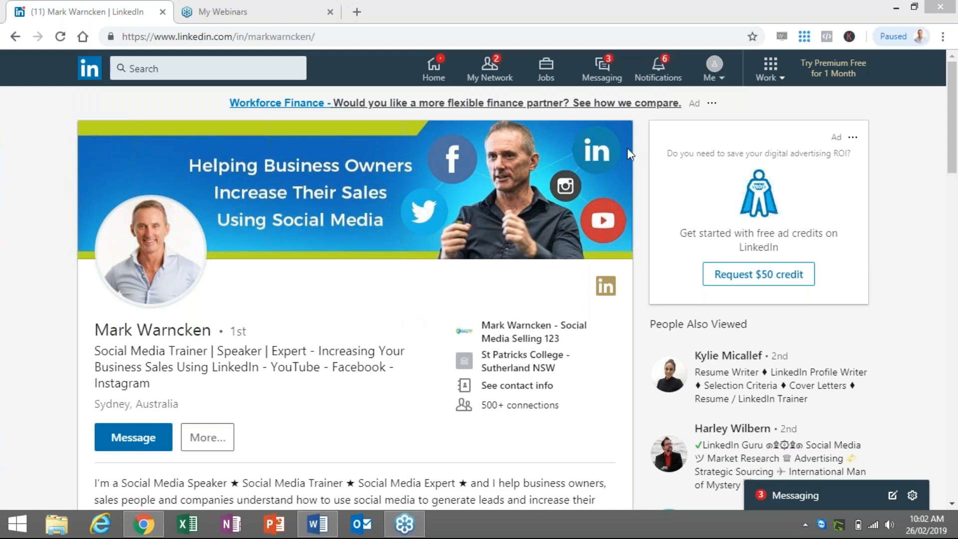
mouse_move(769, 80)
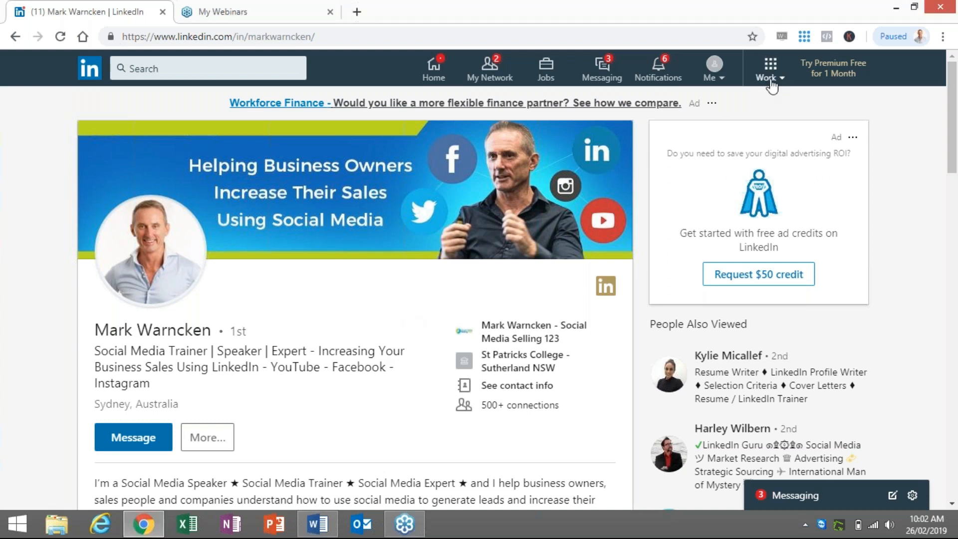
- Open LinkedIn's Create a Company Page screen from the Work menu
left_click(772, 68)
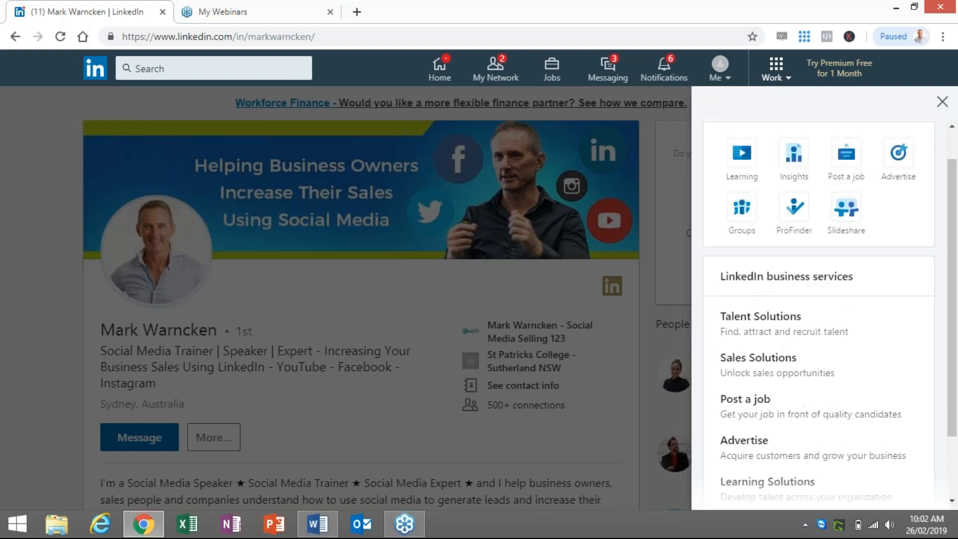
scroll("down", 3)
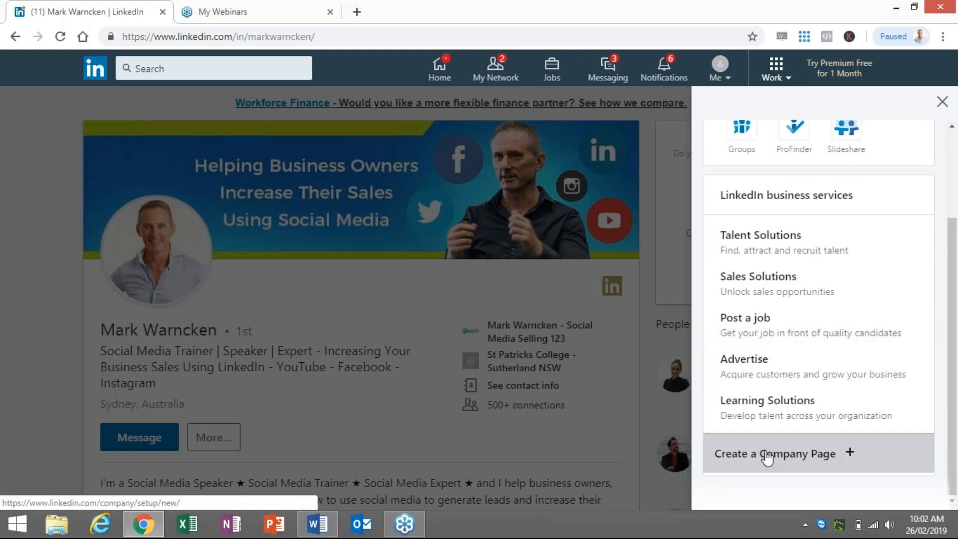
left_click(775, 454)
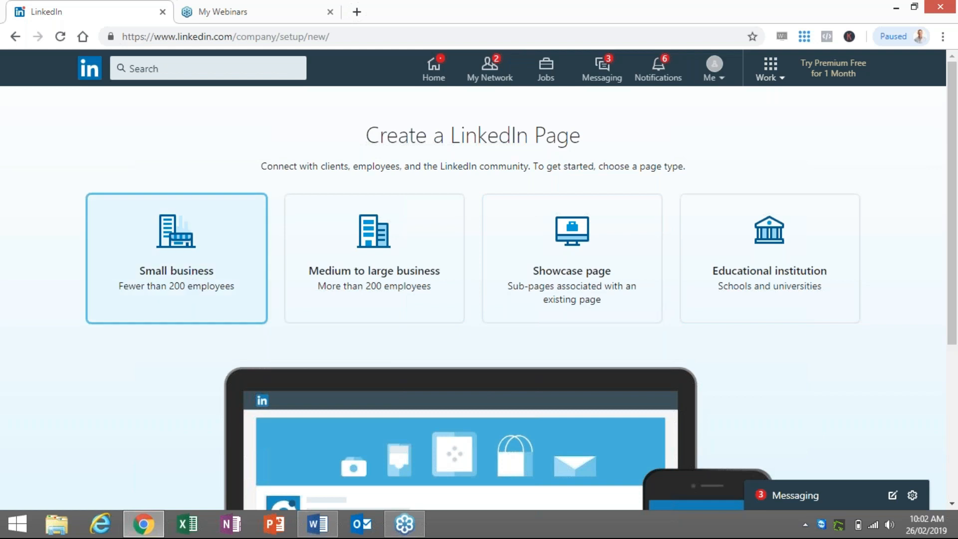
- Choose Small business and enter the page name 'Social Media Today For Business'
left_click(176, 258)
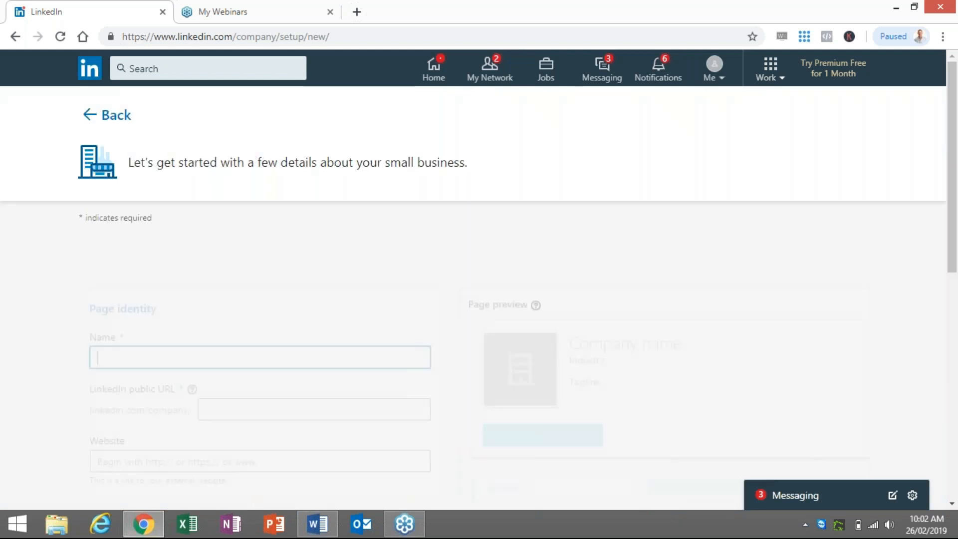
left_click(259, 300)
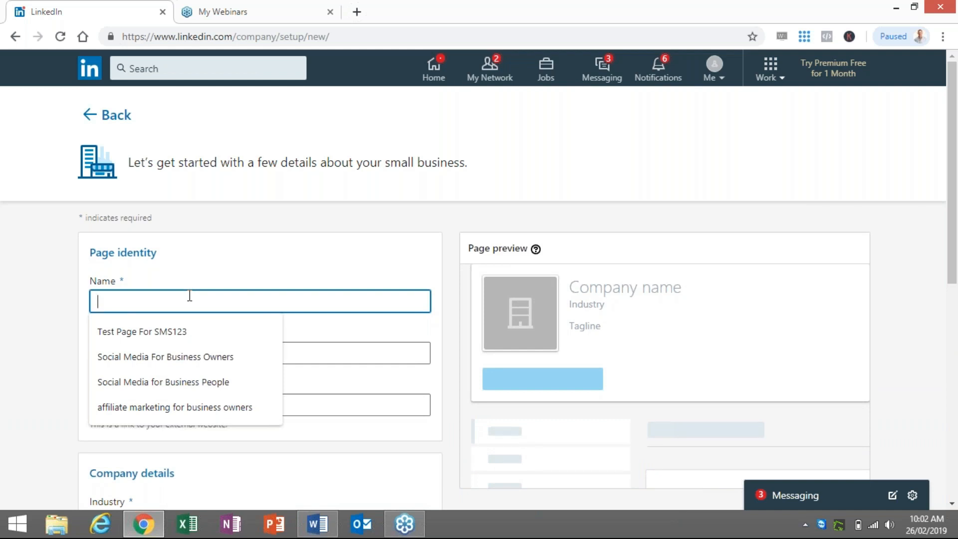
type("sOCIAL")
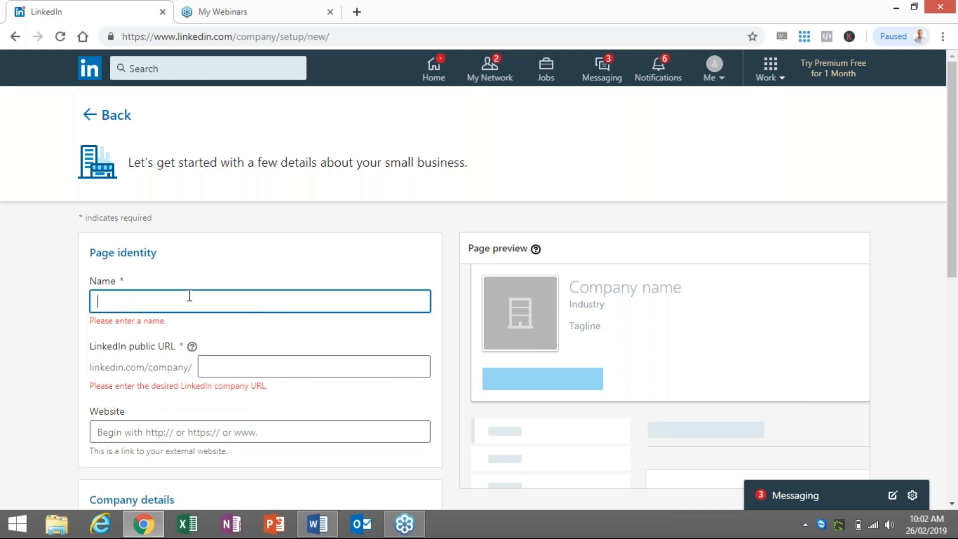
type("S")
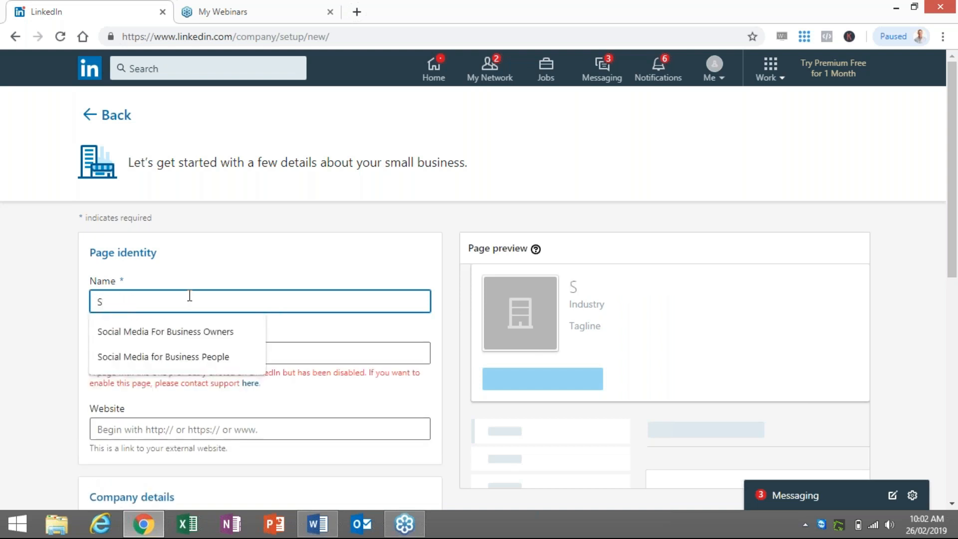
type("ocial M")
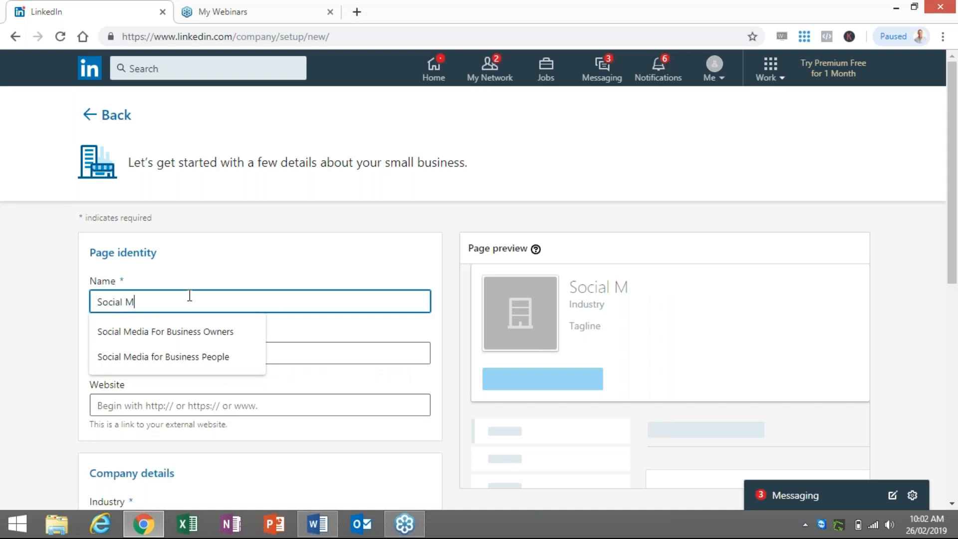
type("ED")
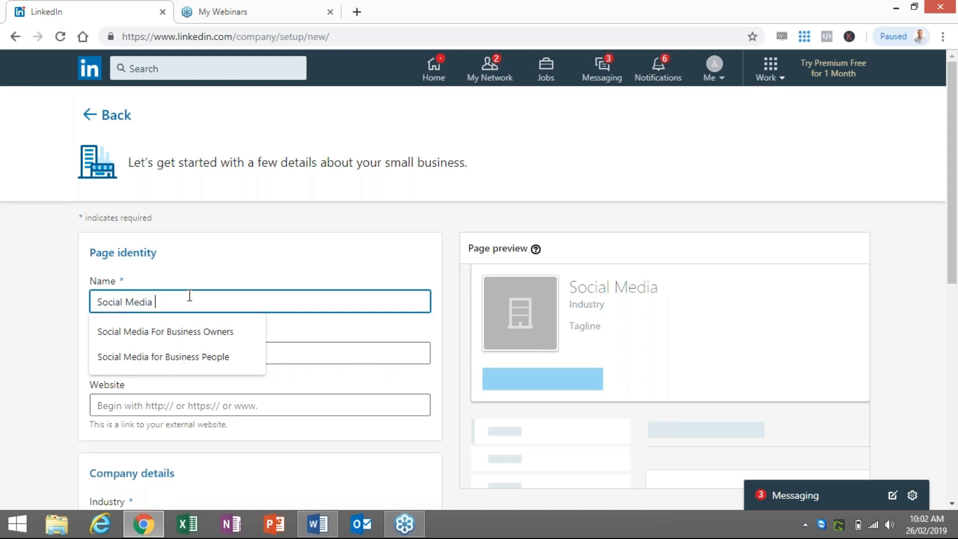
type("Today for")
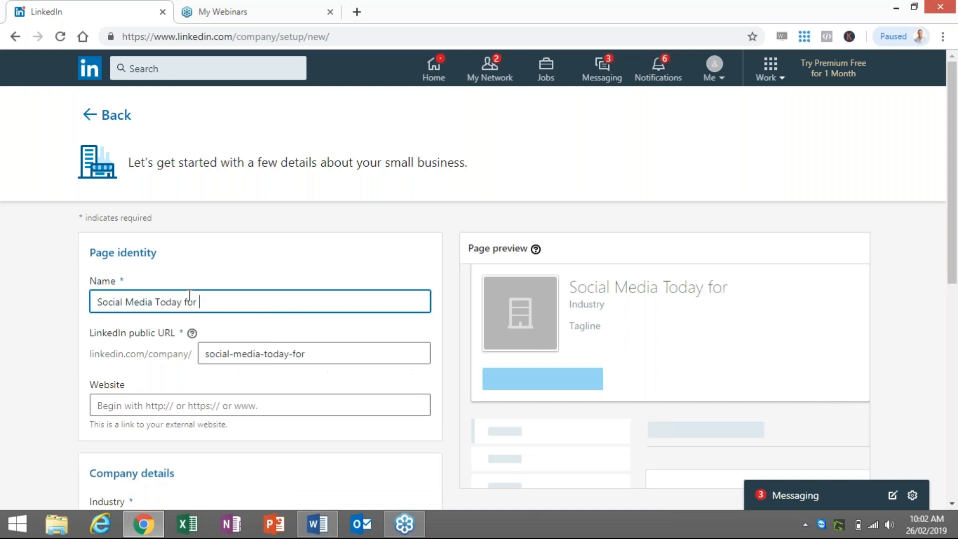
type("Busin")
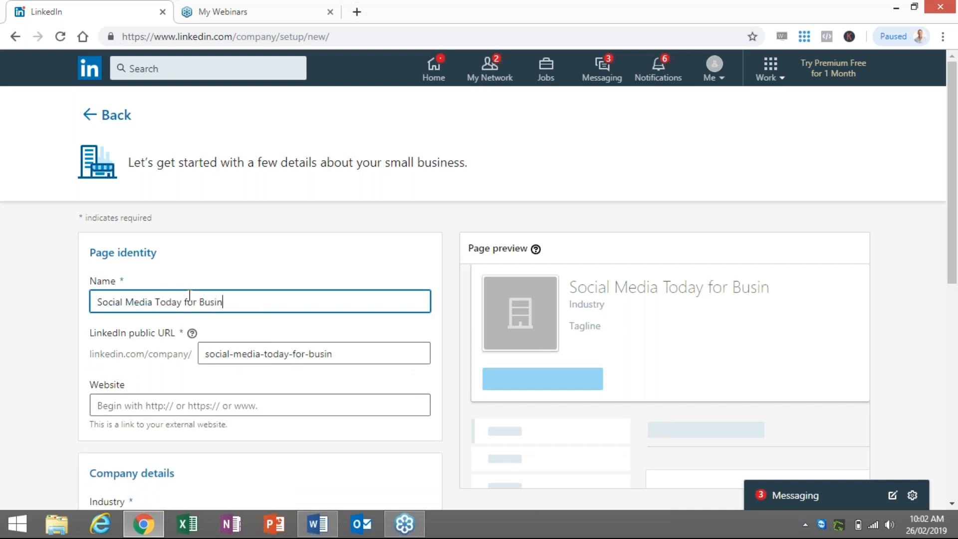
type("ess")
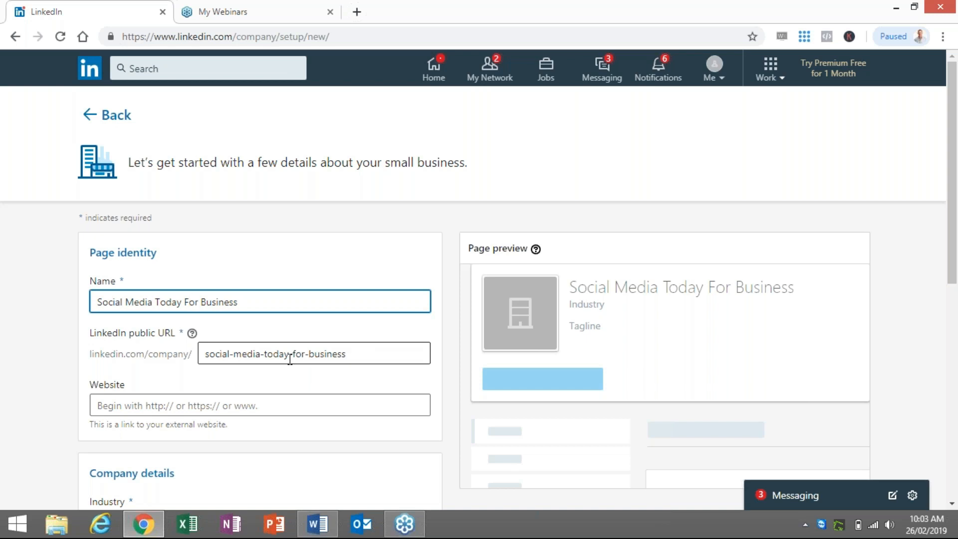
- Fill the company website with the suggested address
left_click(259, 405)
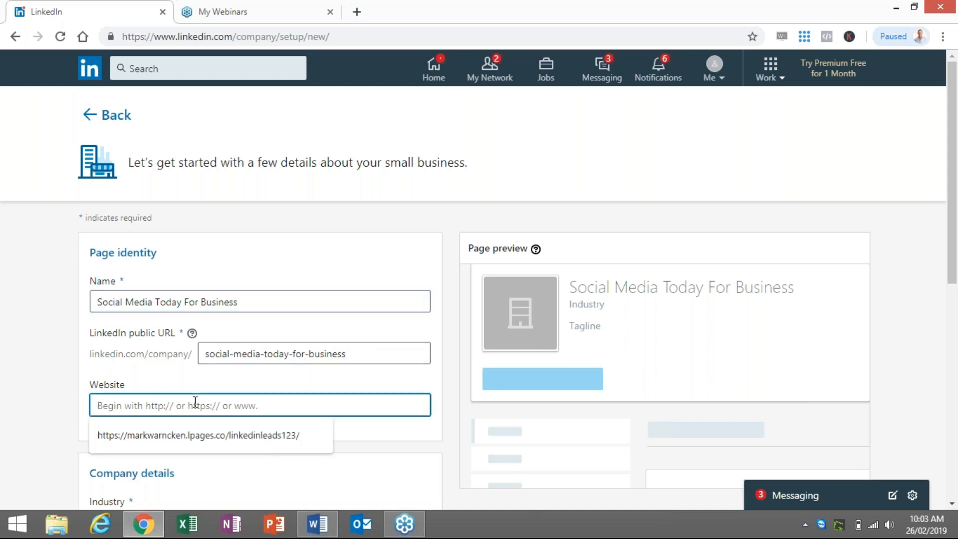
left_click(197, 435)
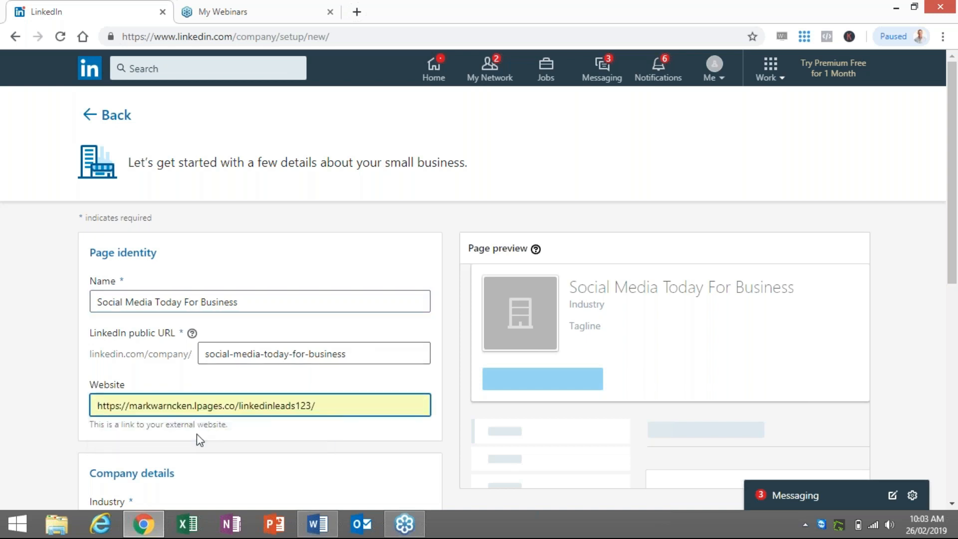
scroll("down", 3)
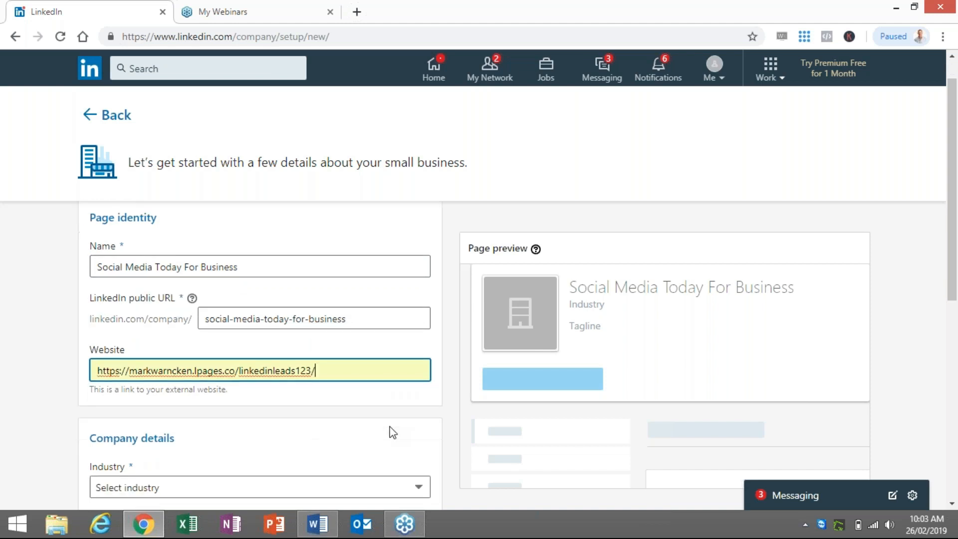
scroll("down", 3)
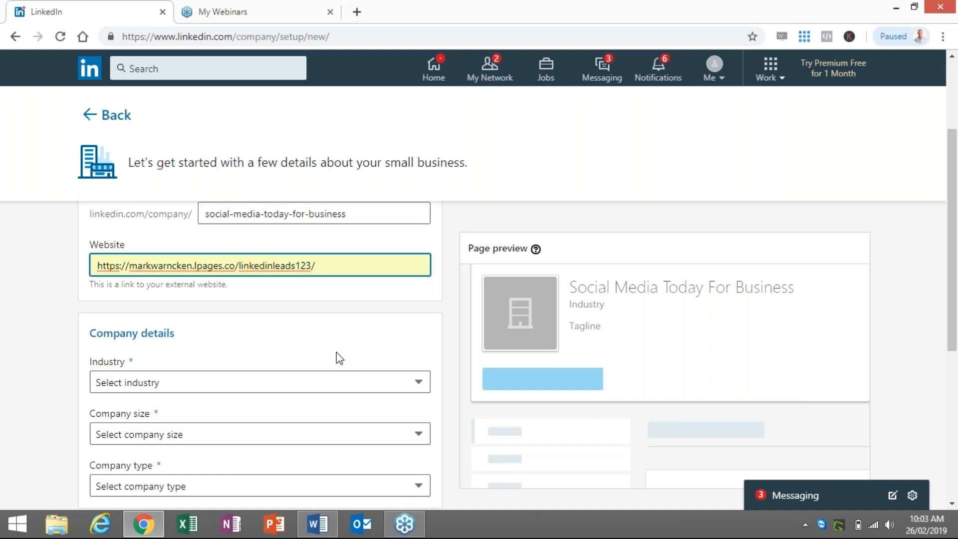
- Set the industry to E-learning and pick the company size
left_click(259, 382)
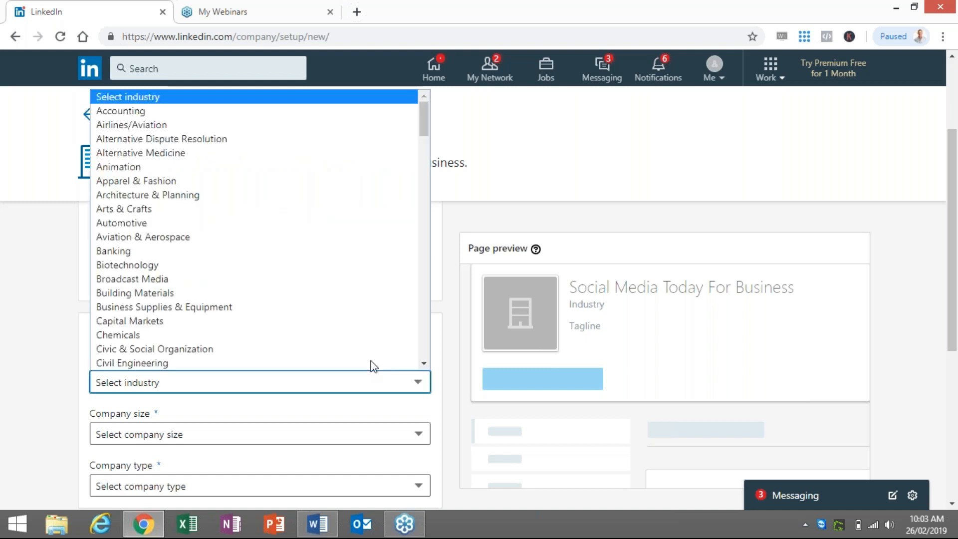
scroll("down", 3)
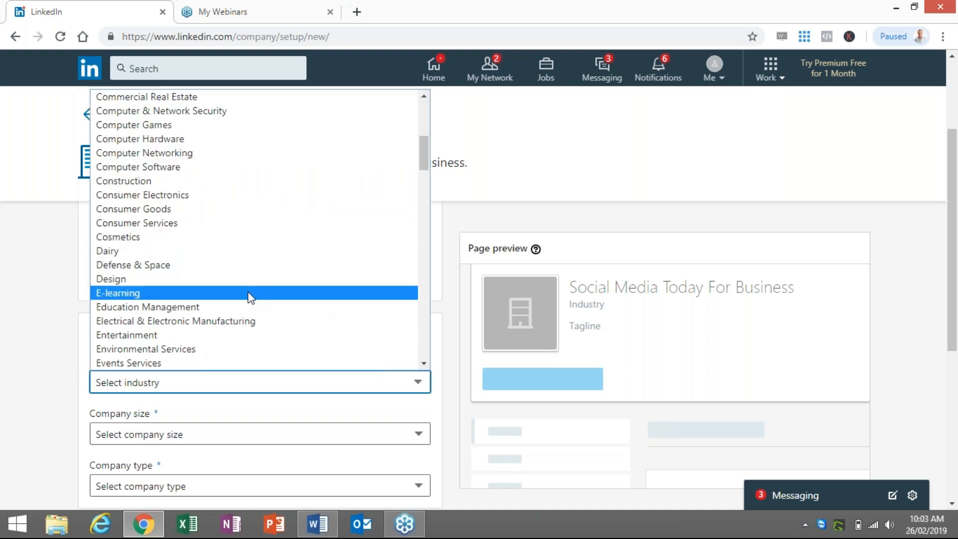
left_click(117, 293)
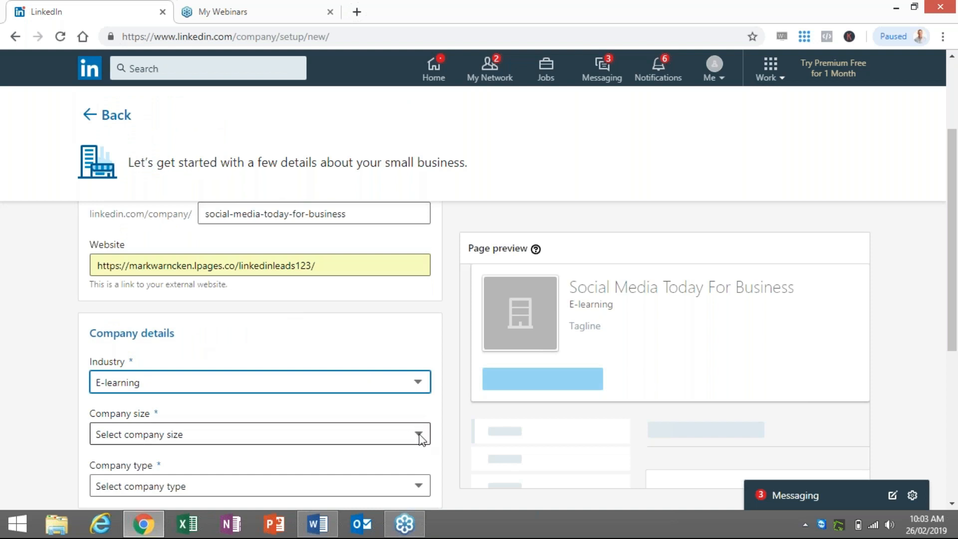
left_click(259, 434)
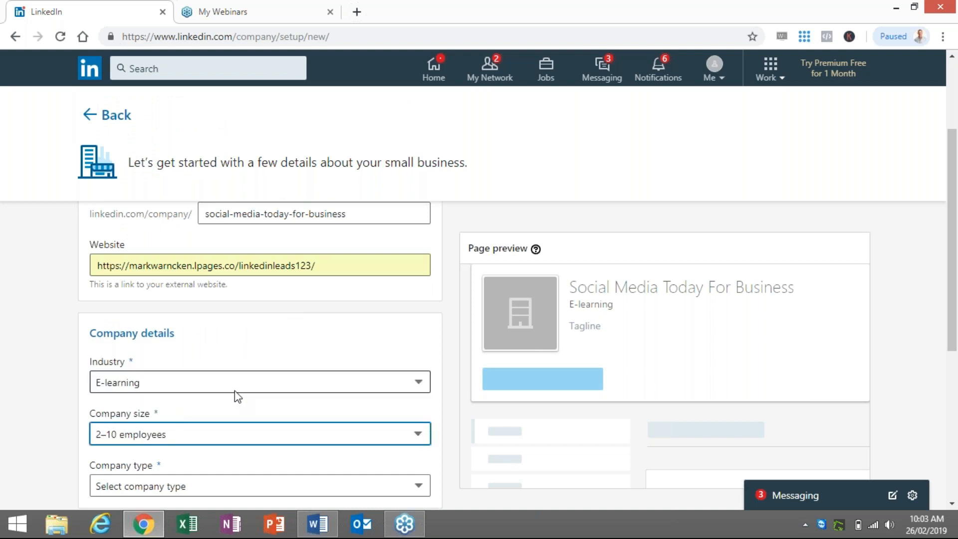
scroll("down", 3)
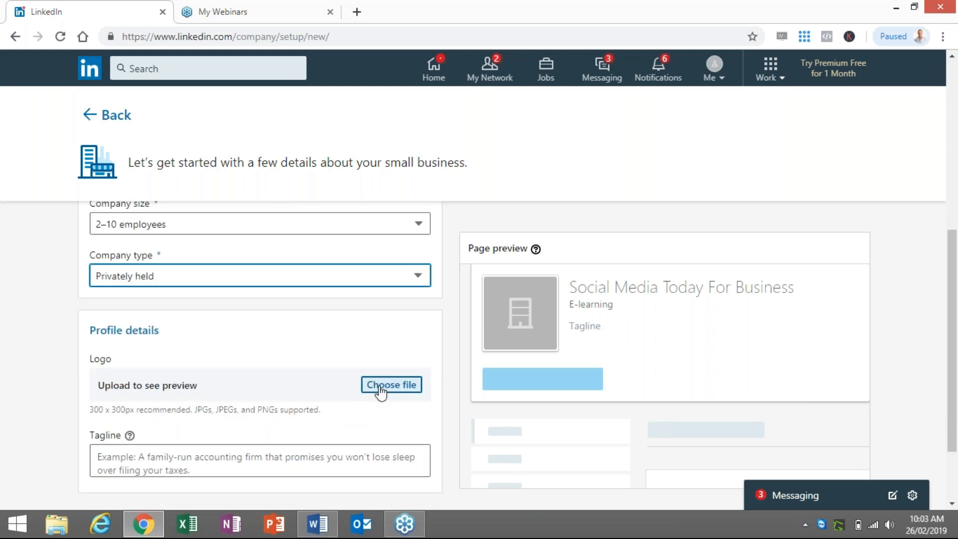
- Upload the Social Media Selling 123 logo image as the page logo
left_click(391, 385)
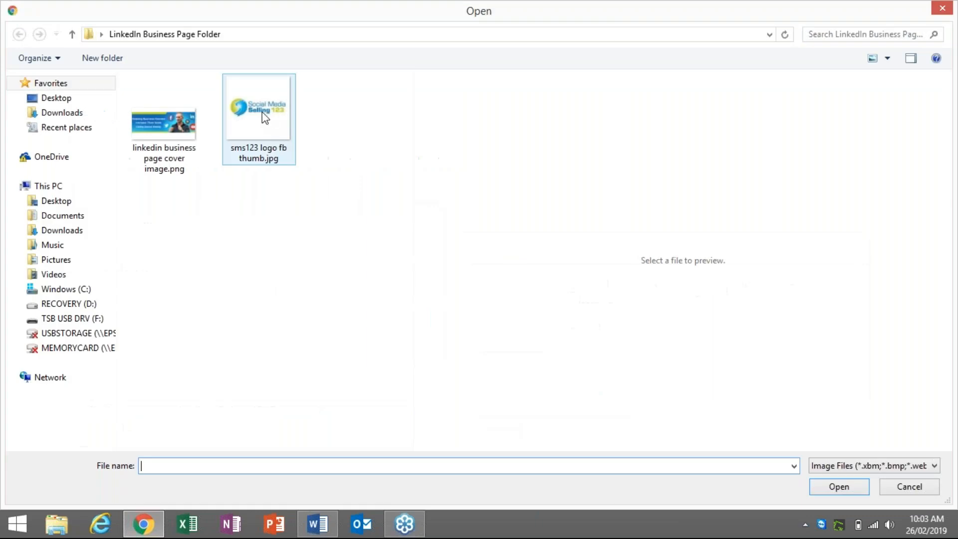
left_click(257, 107)
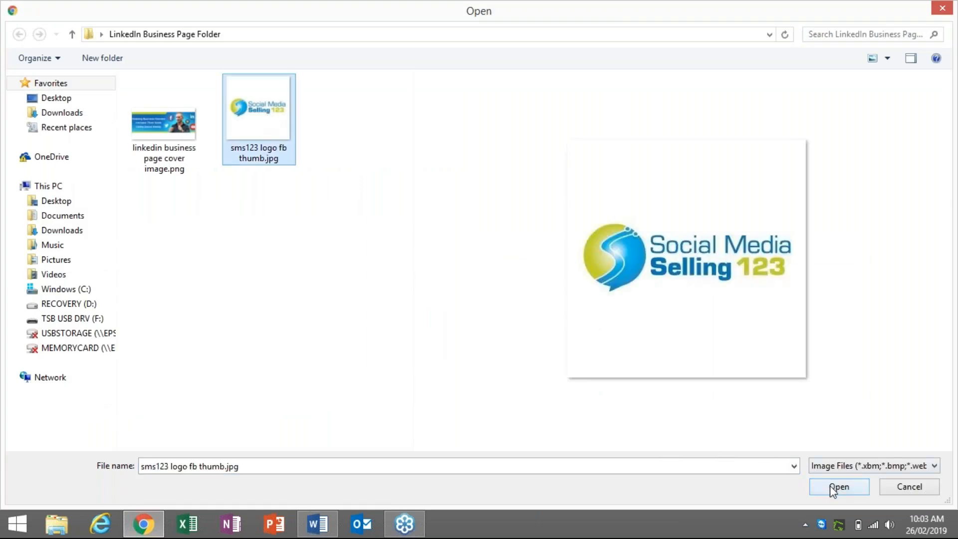
left_click(838, 486)
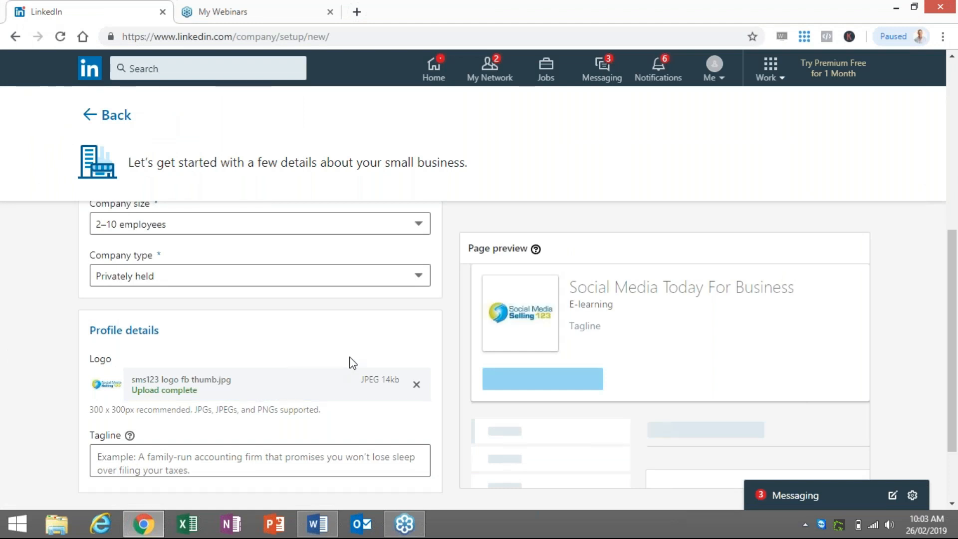
scroll("down", 3)
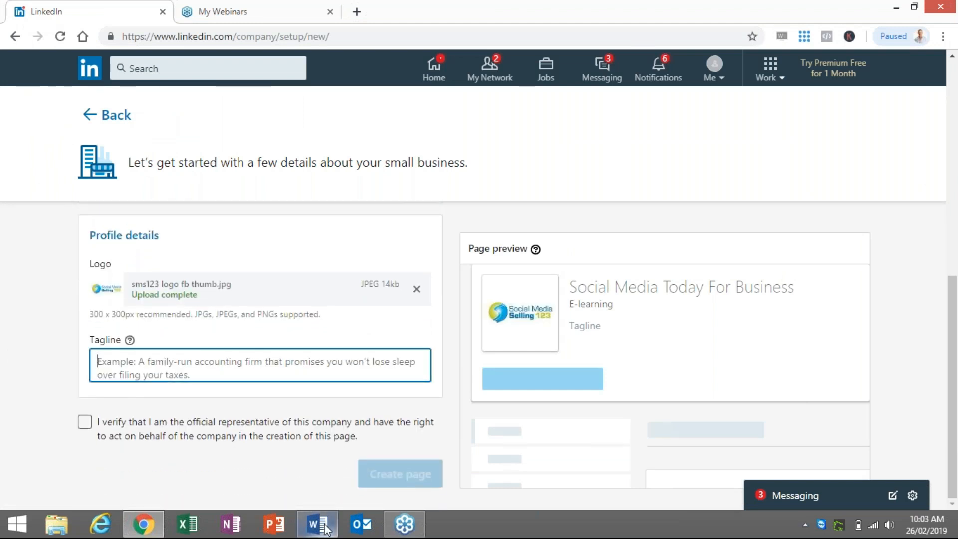
- Copy the helping-business-owners tagline sentence from the Word notes
left_click(318, 524)
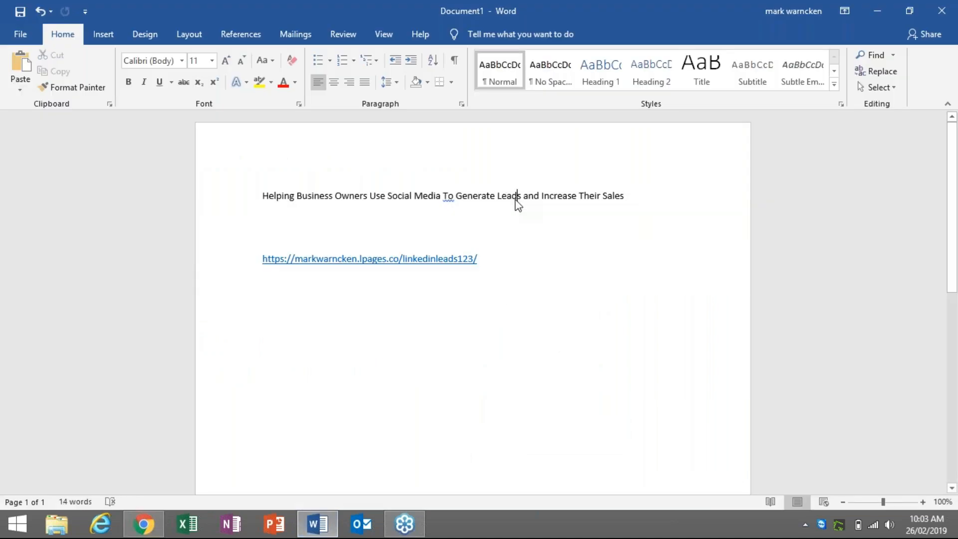
left_click_drag(296, 195, 623, 195)
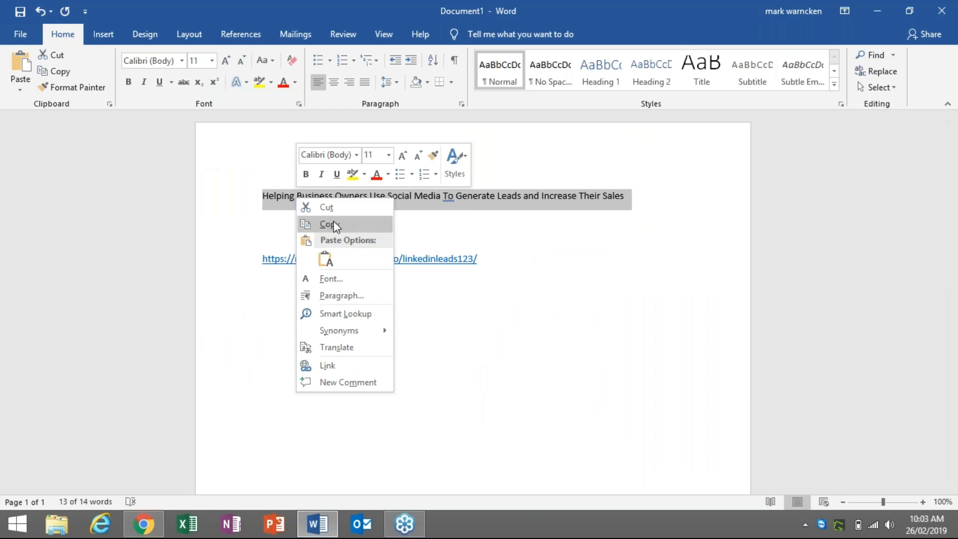
left_click(143, 524)
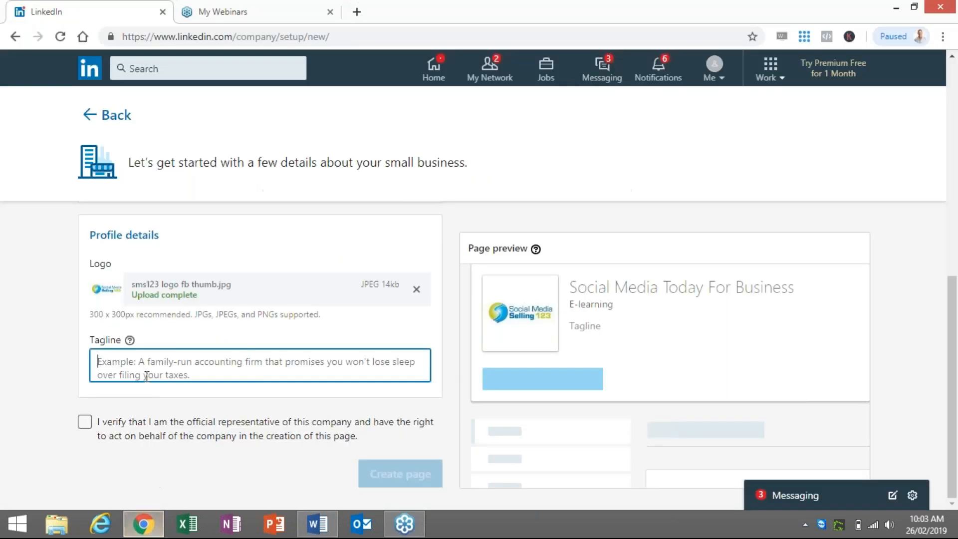
- Paste the tagline, confirm being the official representative, and create the page
right_click(147, 376)
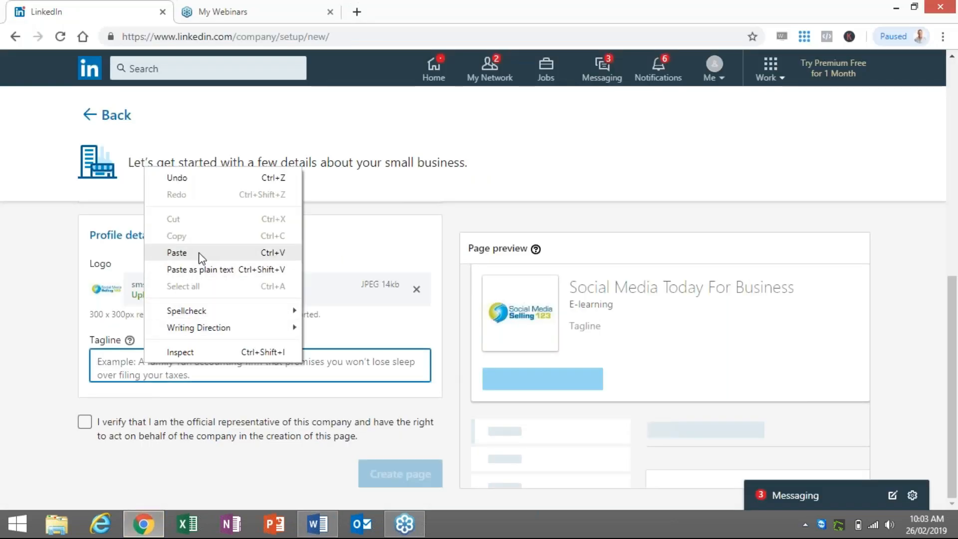
left_click(177, 252)
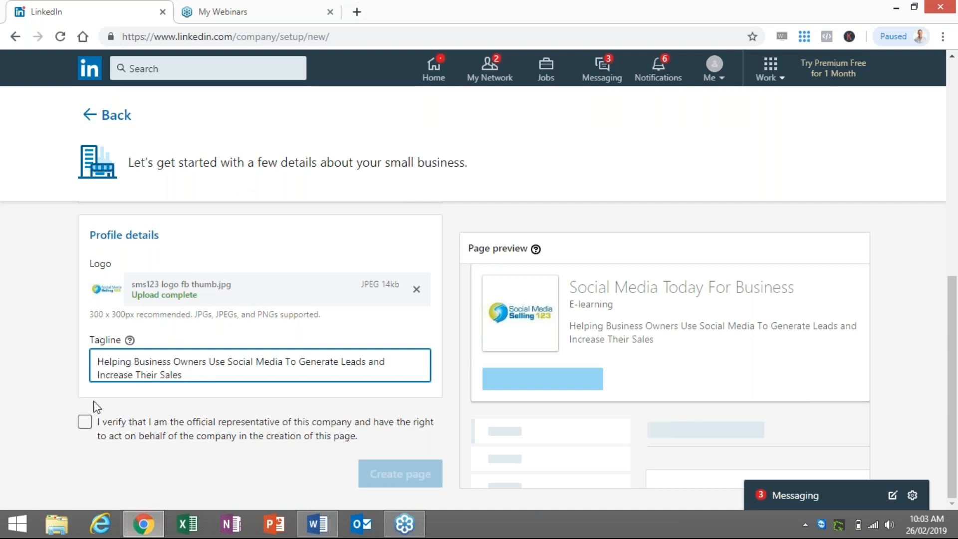
left_click(85, 422)
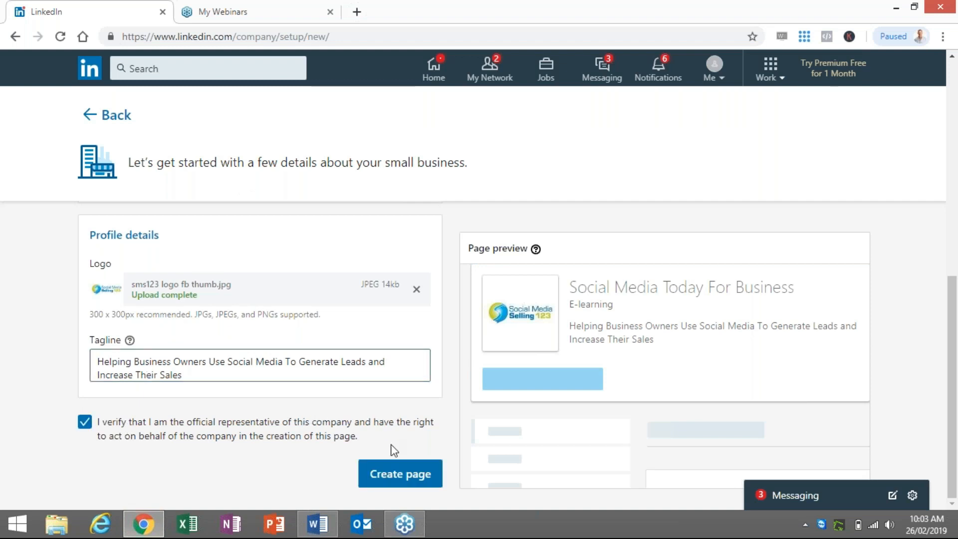
left_click(400, 474)
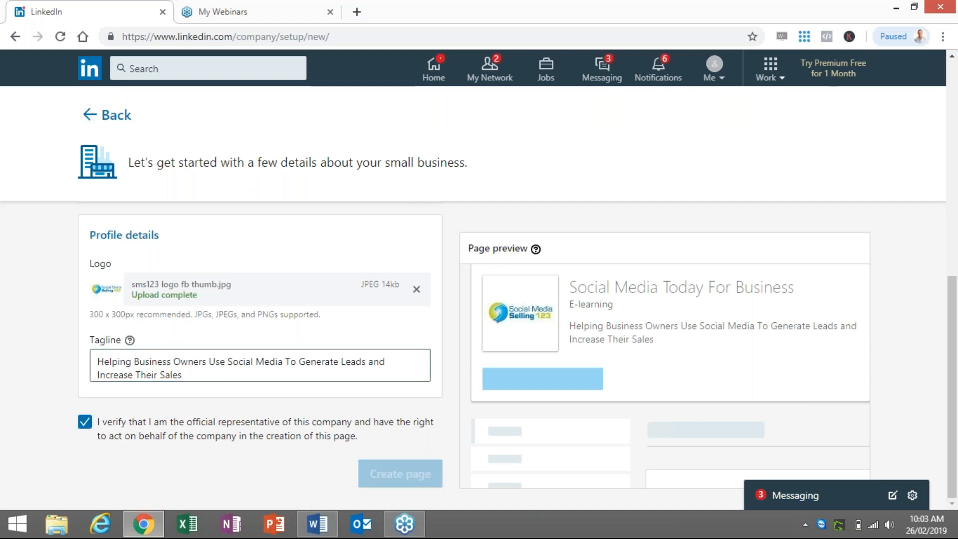
left_click(400, 477)
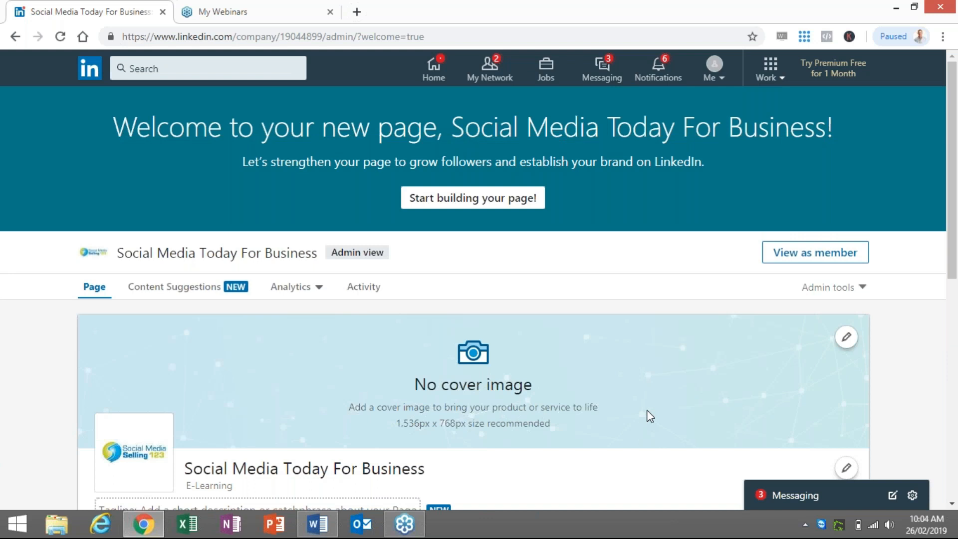
mouse_move(599, 353)
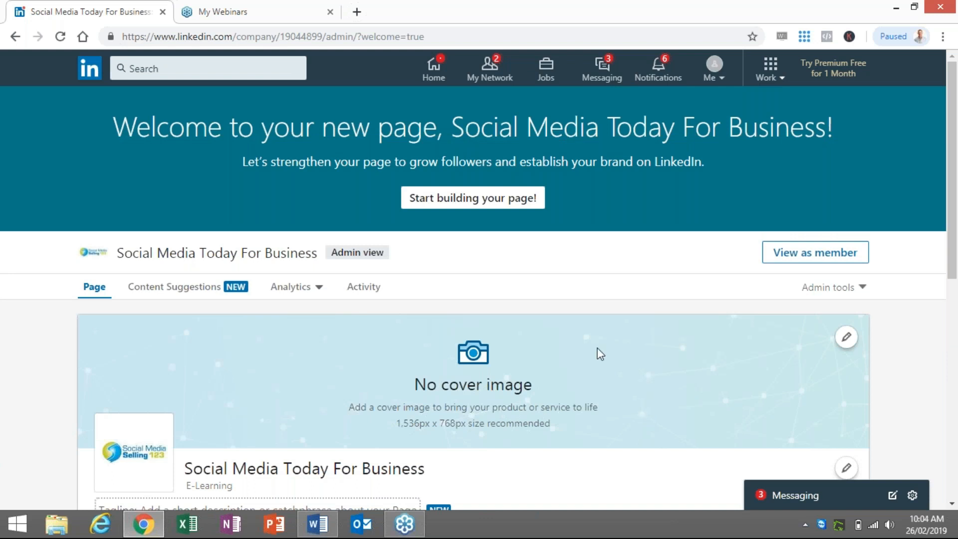
mouse_move(484, 264)
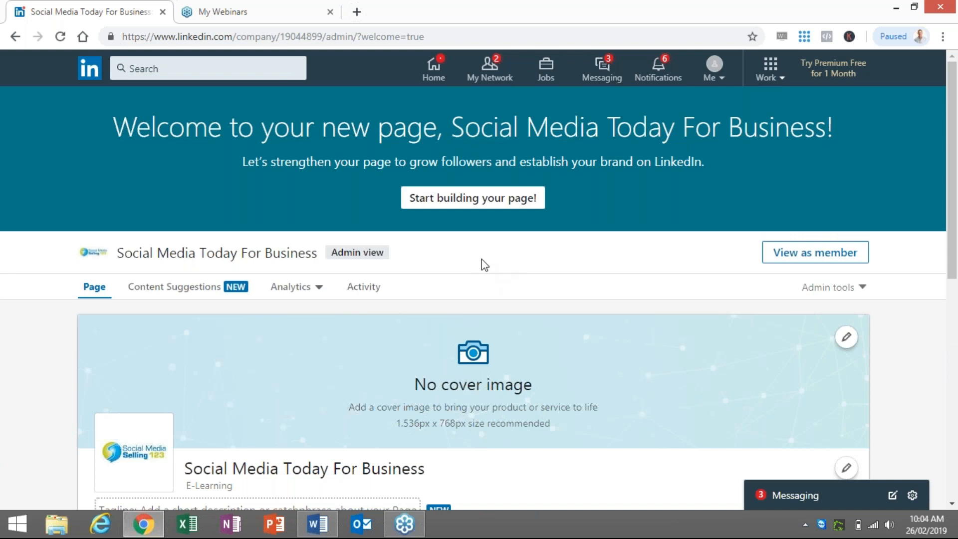
mouse_move(550, 306)
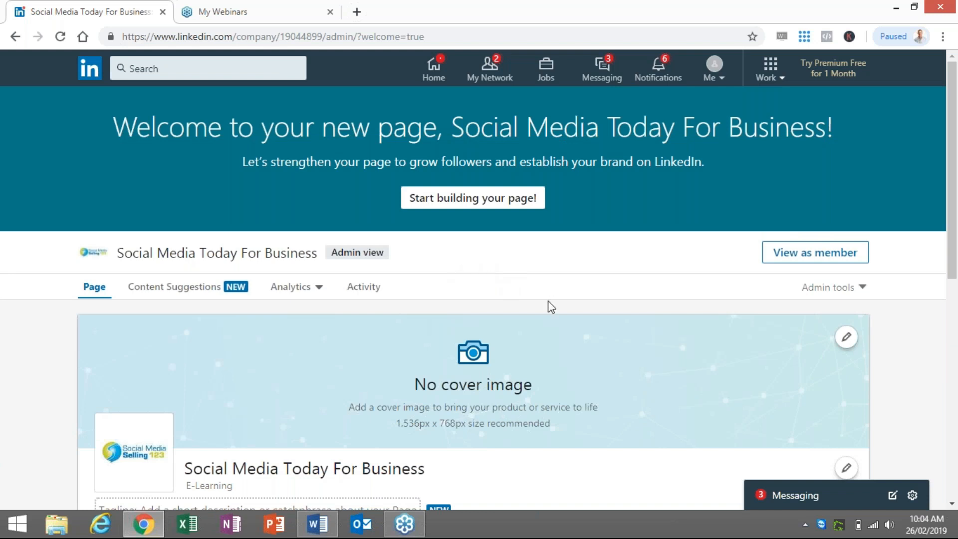
- Scroll through the new page's admin view toward the cover area
scroll("down", 3)
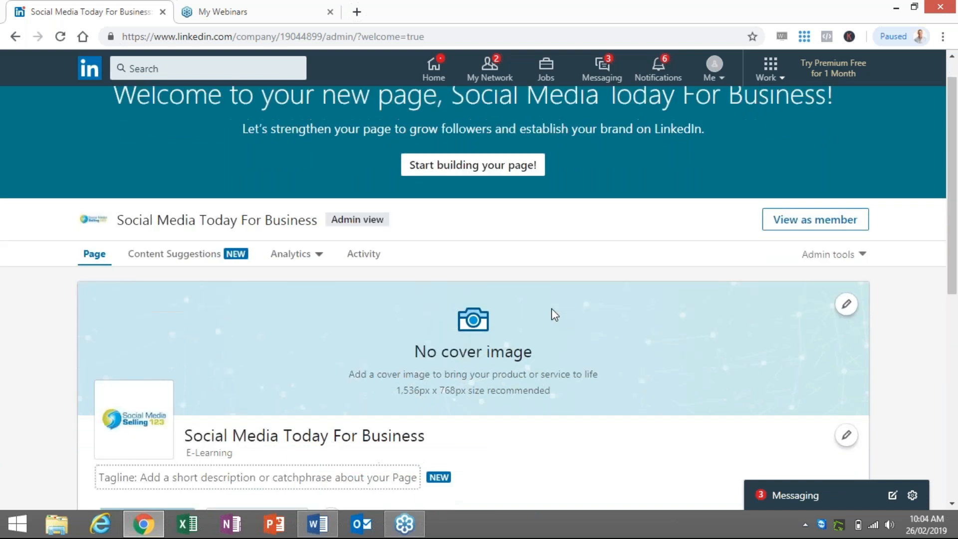
scroll("down", 3)
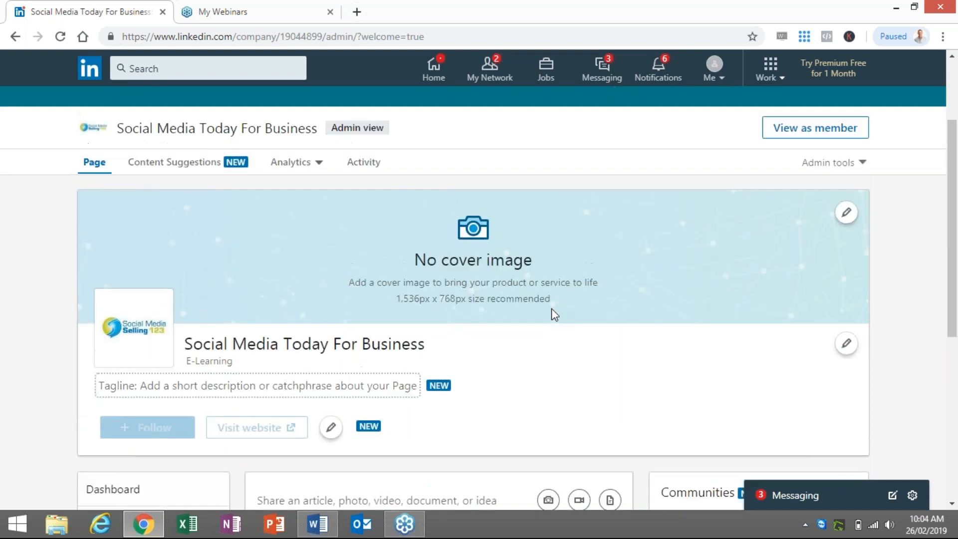
scroll("down", 3)
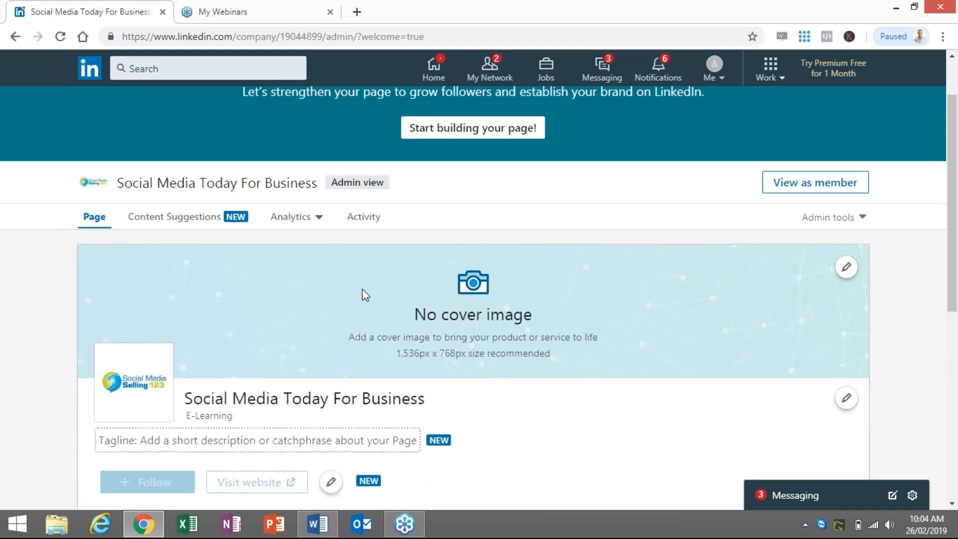
mouse_move(767, 305)
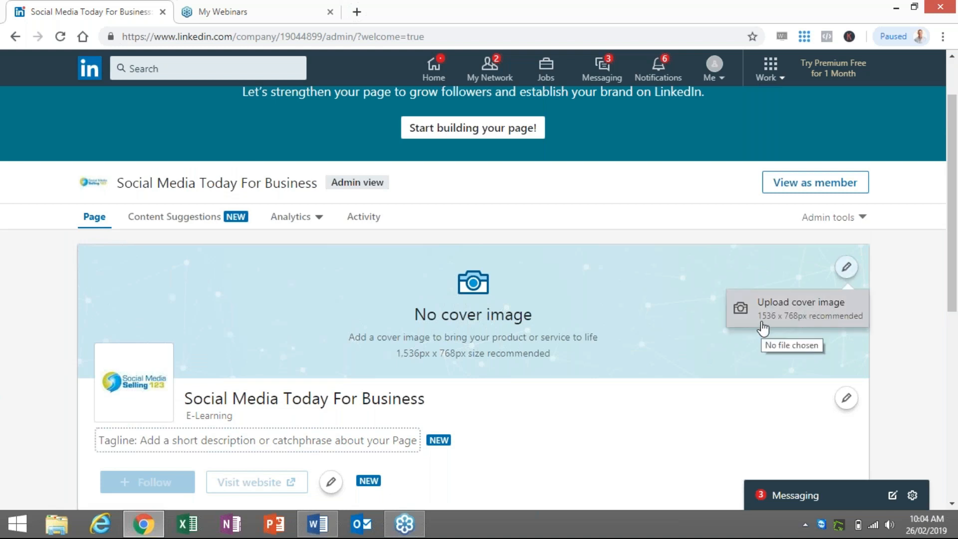
mouse_move(826, 281)
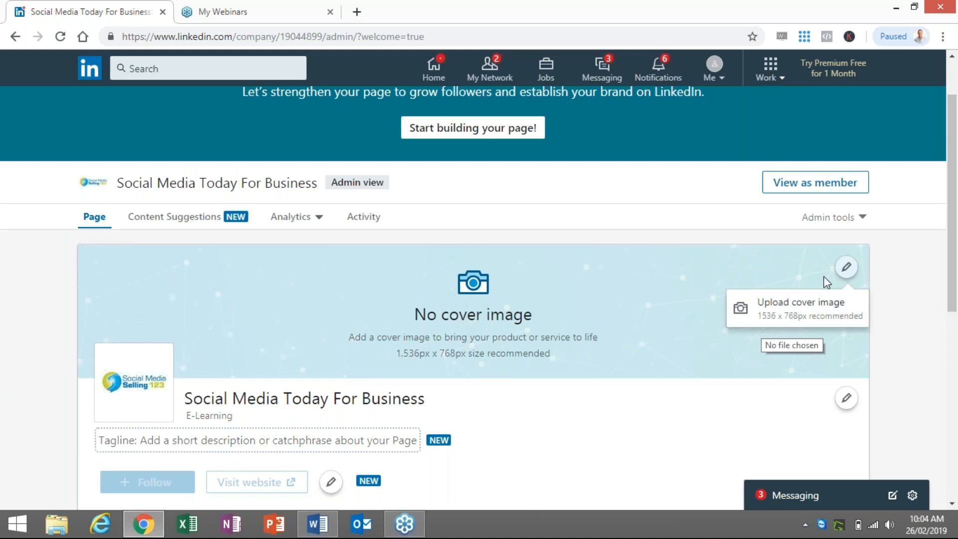
mouse_move(801, 302)
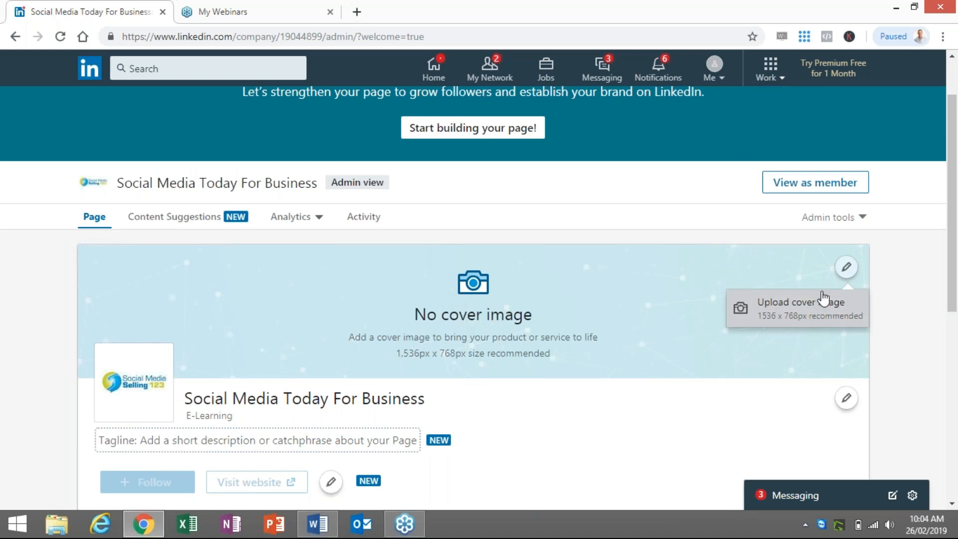
mouse_move(764, 312)
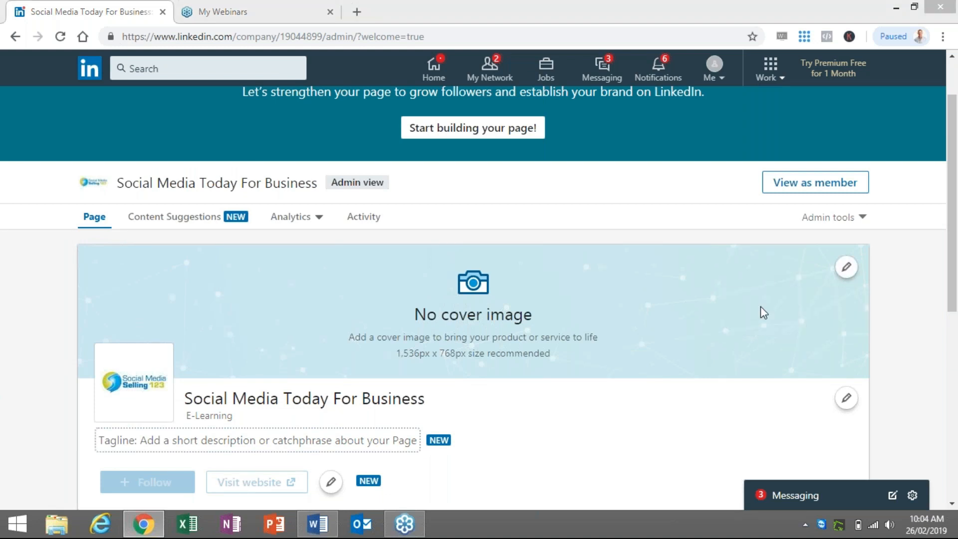
- Upload the business page cover image and drag it to show its heading
left_click(846, 267)
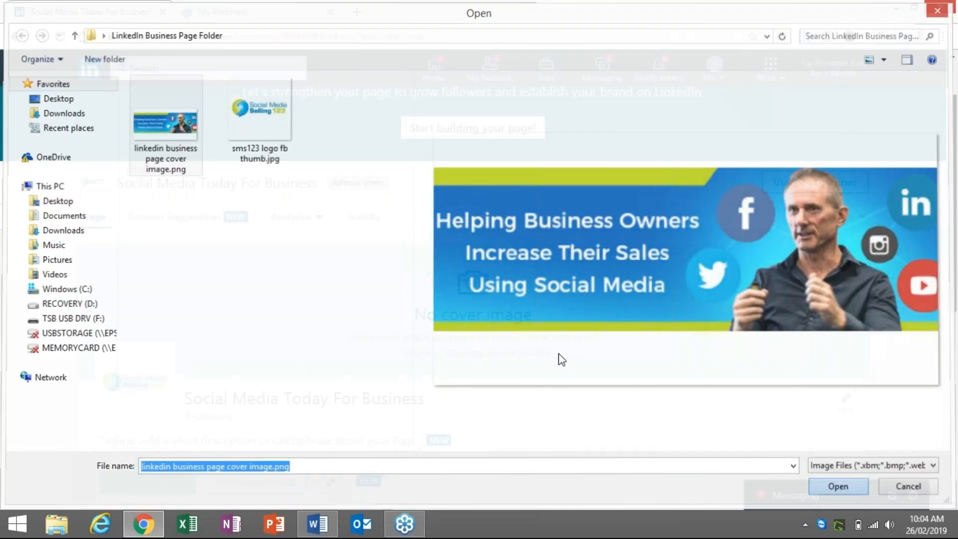
left_click(837, 486)
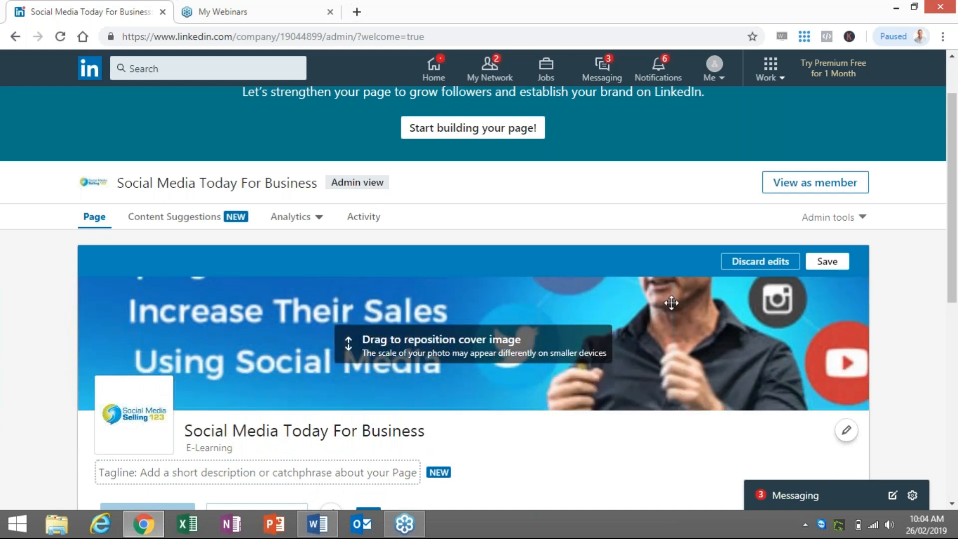
left_click_drag(671, 303, 672, 351)
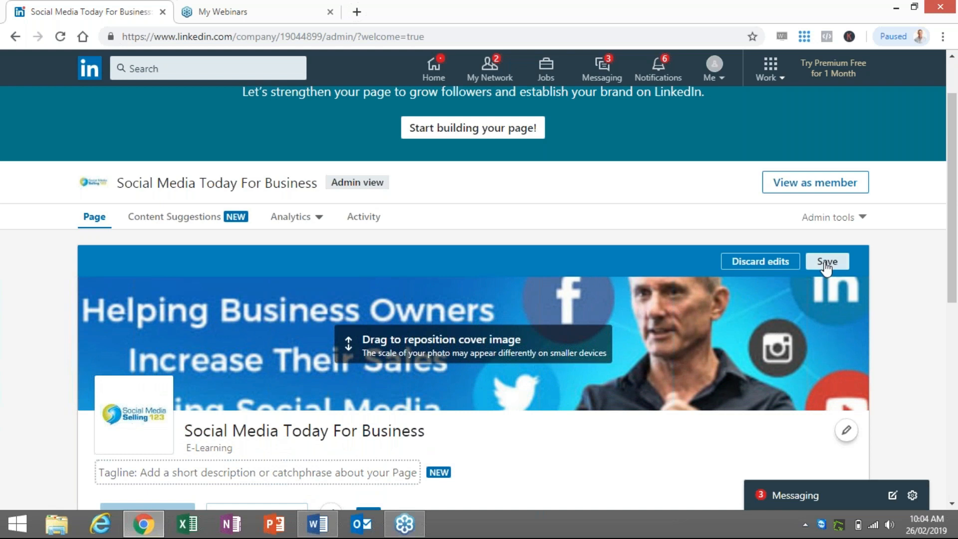
- Save the cover, then paste the Helping Business Owners tagline from Word and save
left_click(826, 260)
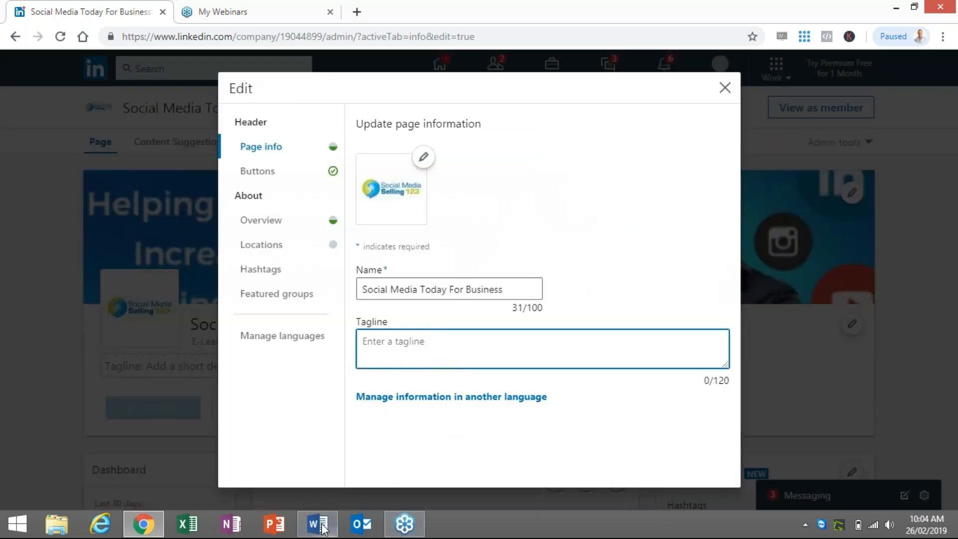
left_click(317, 523)
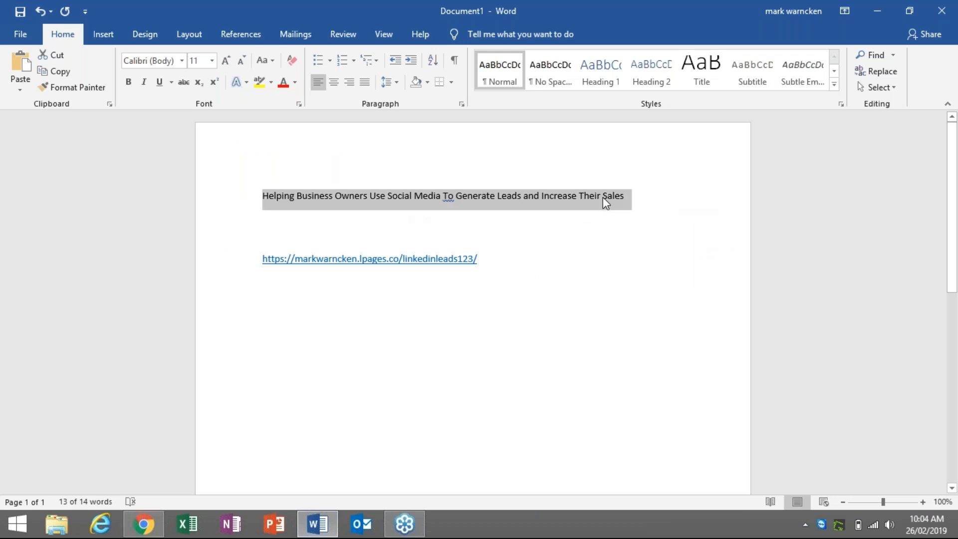
mouse_move(144, 523)
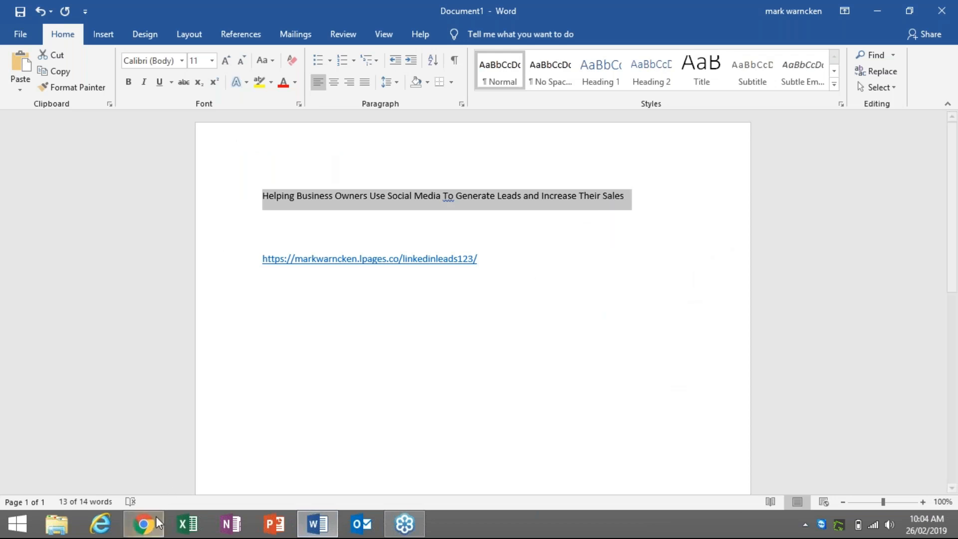
right_click(542, 348)
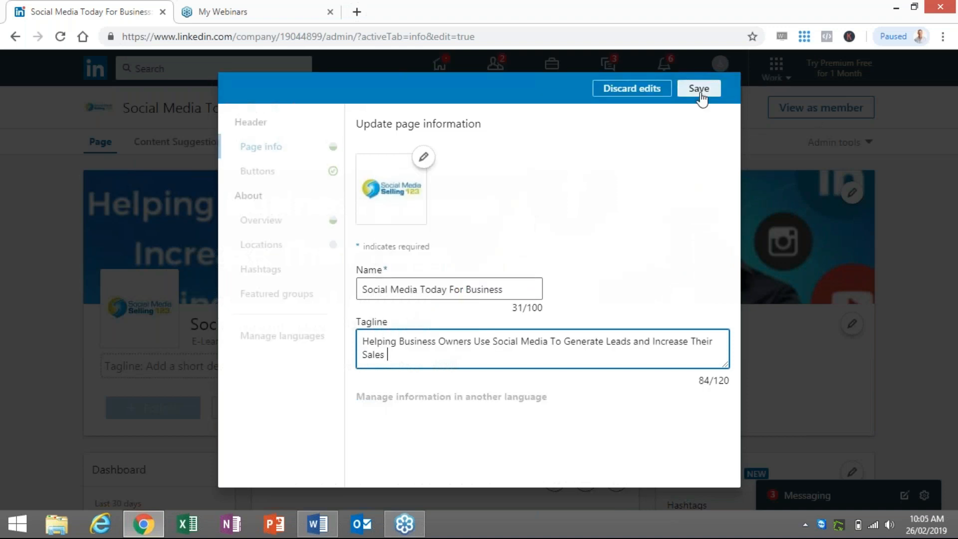
left_click(698, 88)
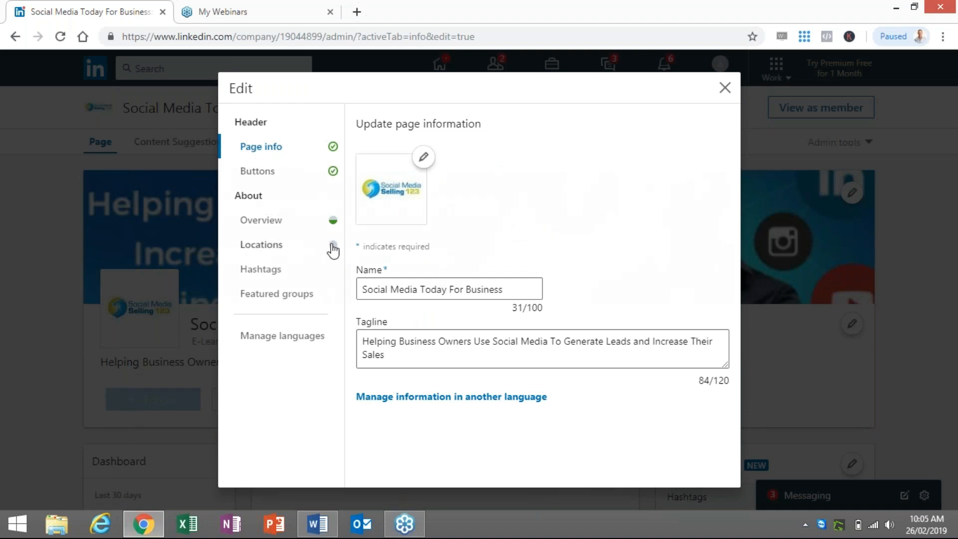
mouse_move(724, 88)
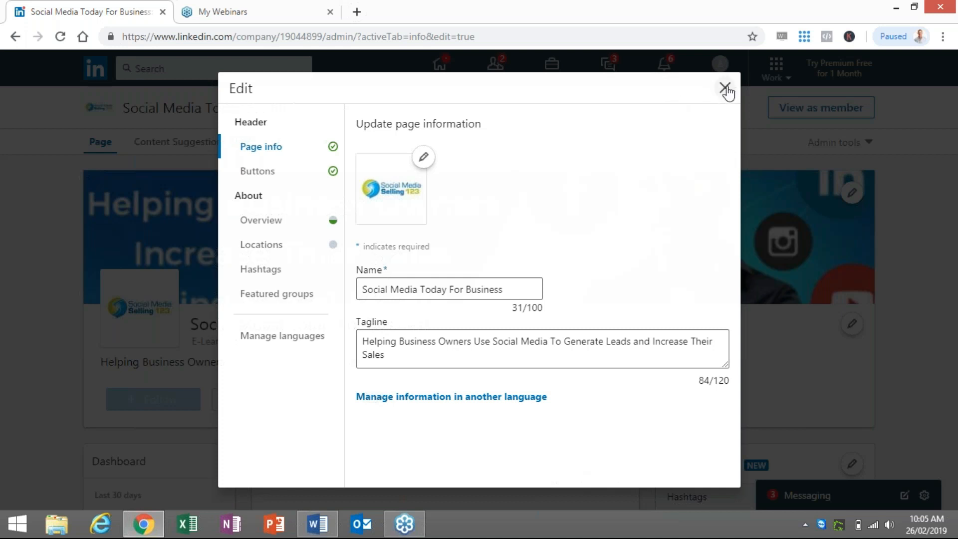
left_click(726, 88)
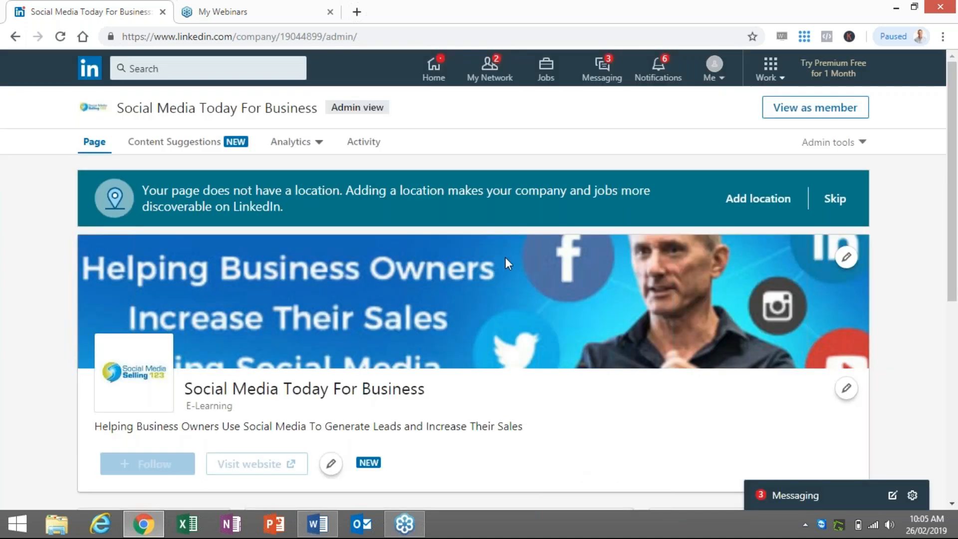
mouse_move(485, 274)
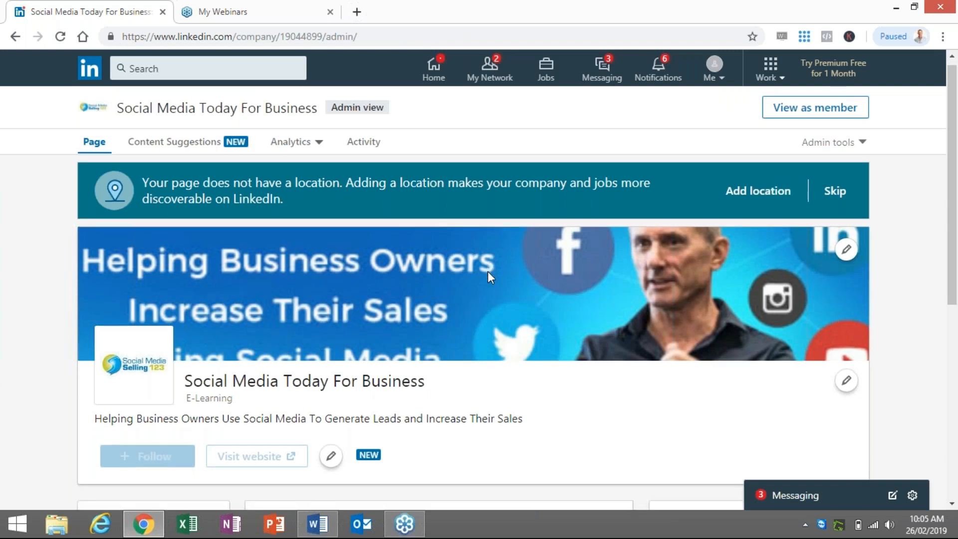
scroll("down", 3)
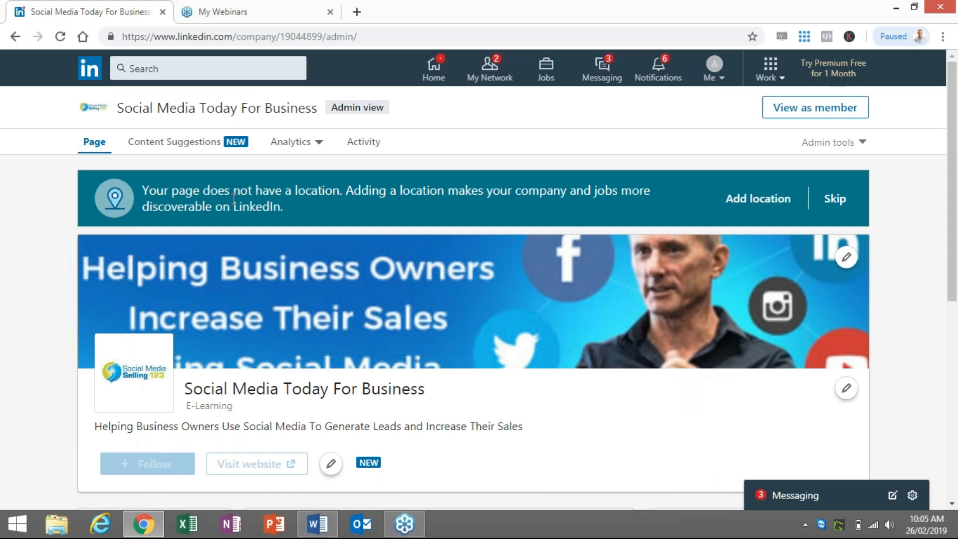
mouse_move(338, 209)
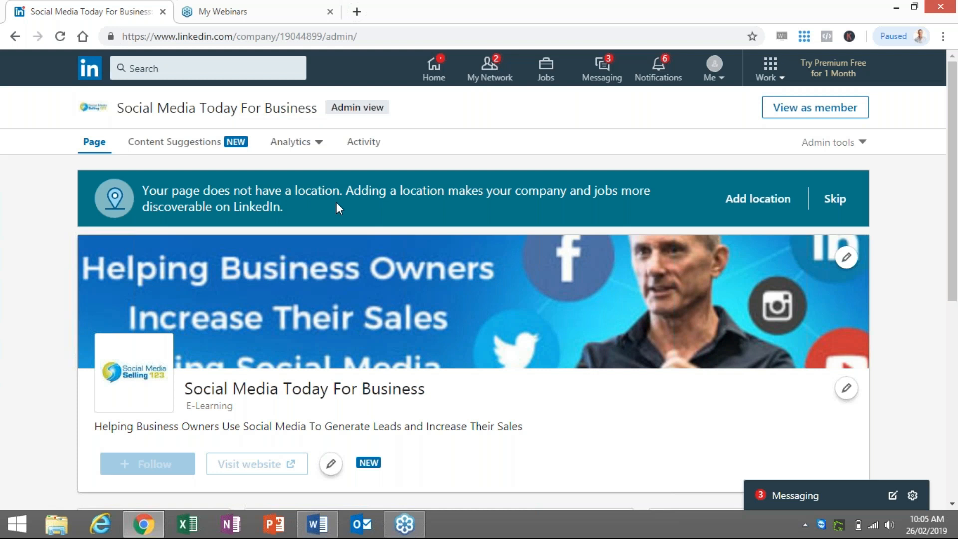
mouse_move(353, 210)
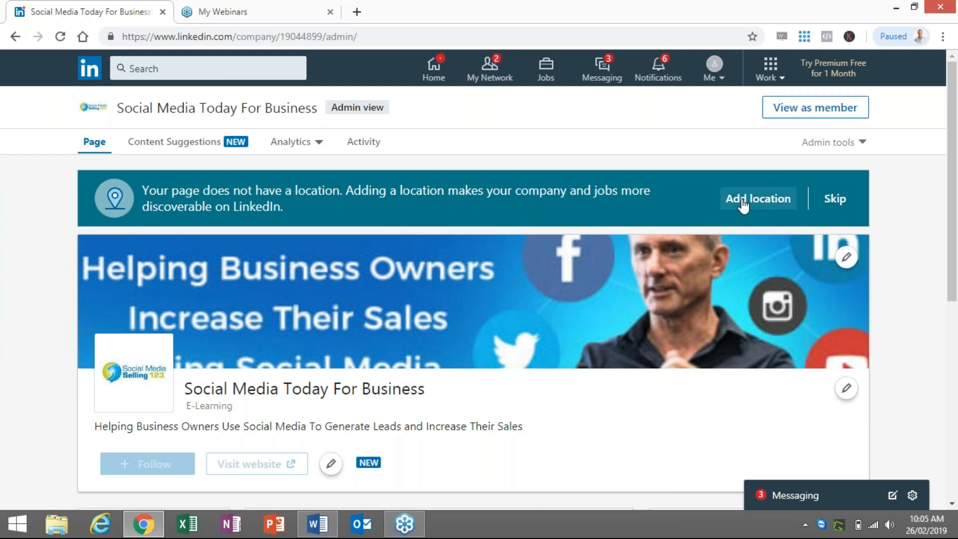
- Start a new company location with Australia as the country
left_click(757, 198)
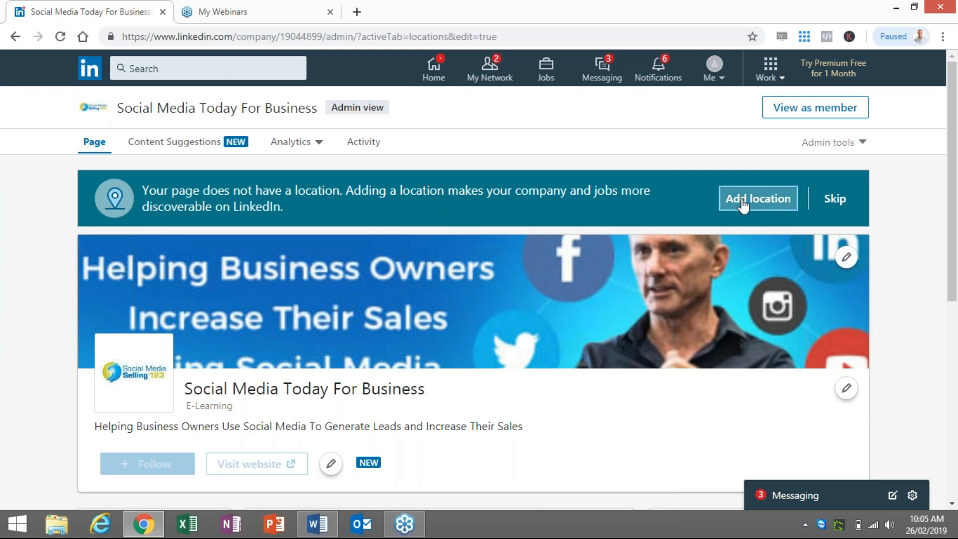
left_click(756, 198)
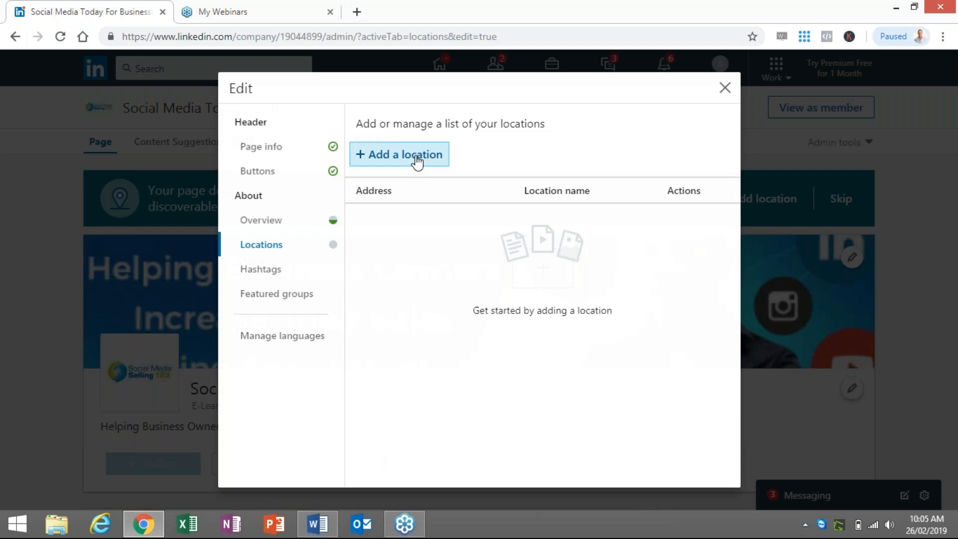
left_click(399, 154)
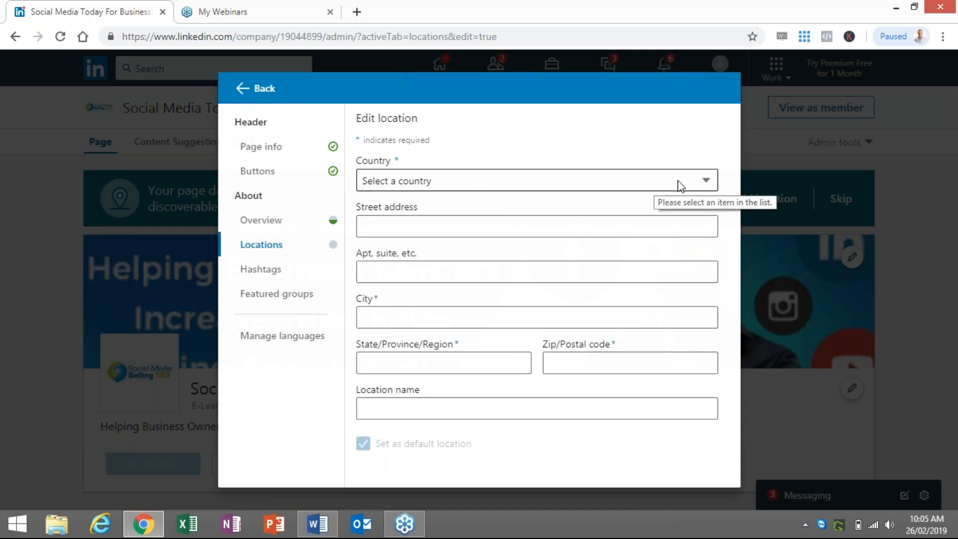
left_click(536, 180)
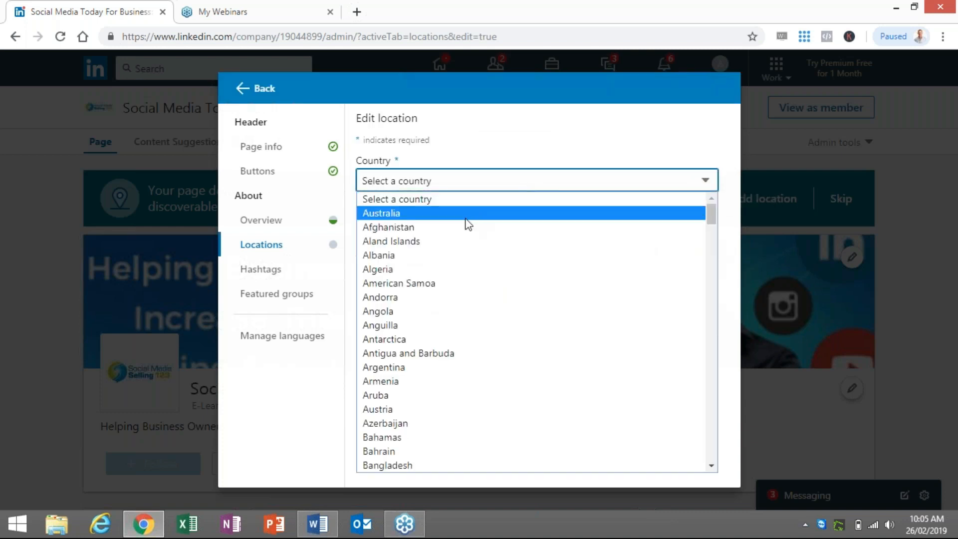
left_click(381, 213)
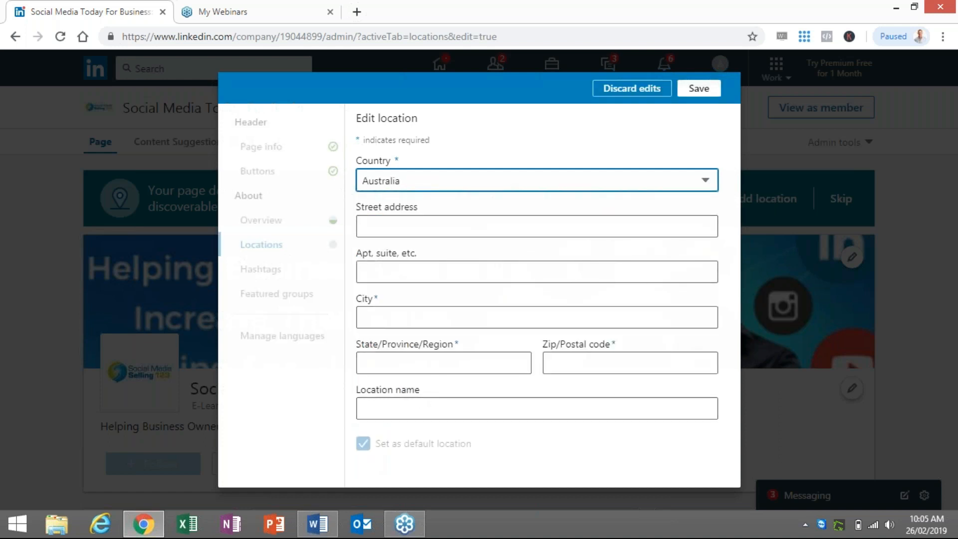
- Enter city Sydney, state NSW and postcode 2000, and save the location
left_click(443, 362)
type("sY")
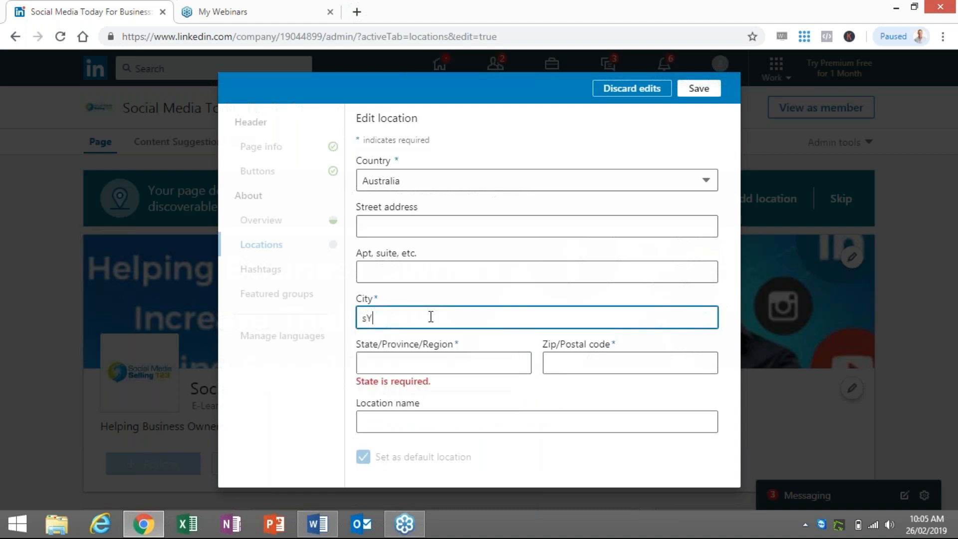
type("D")
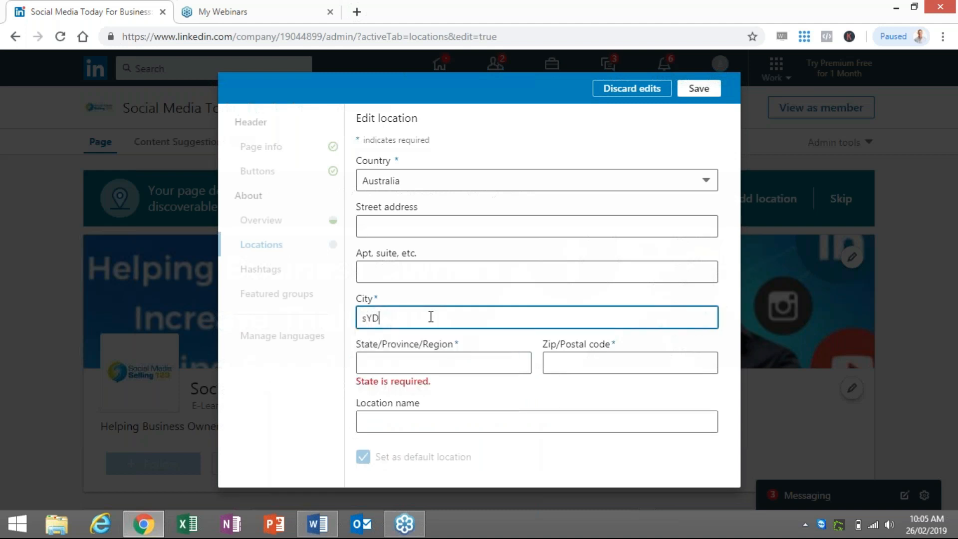
key("Backspace")
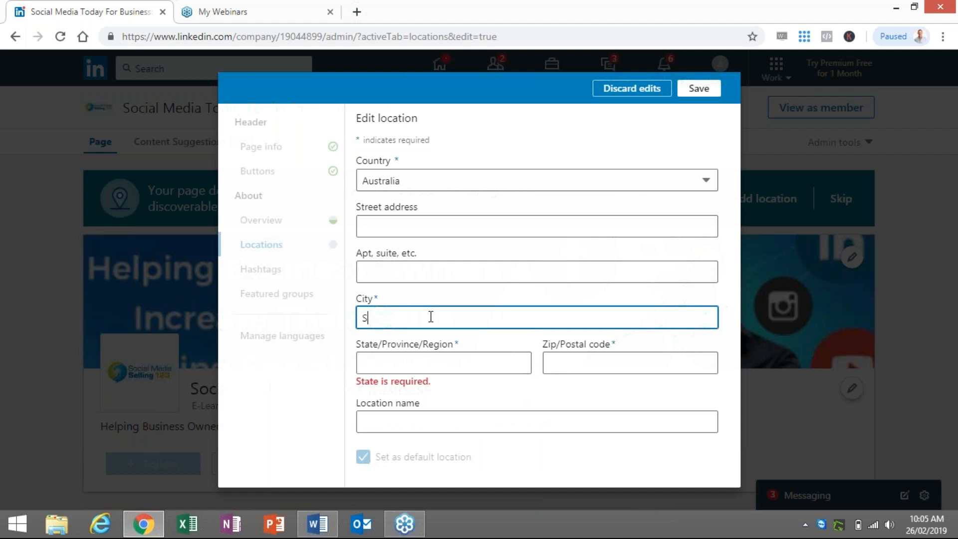
type("ydney")
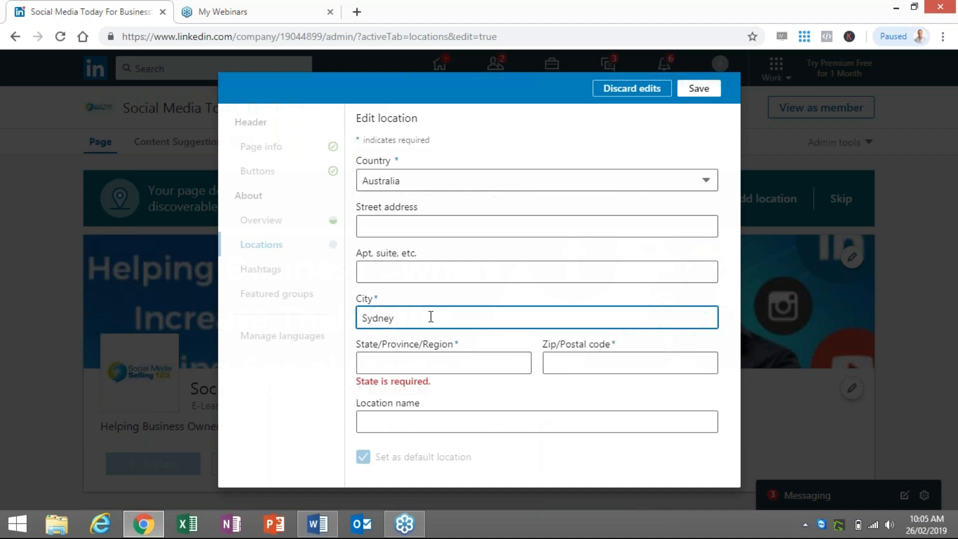
left_click(443, 361)
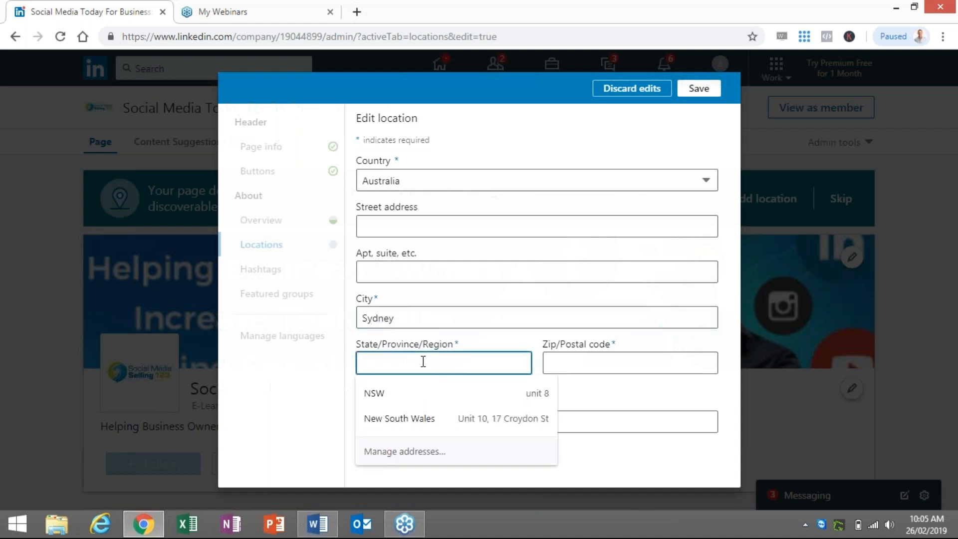
left_click(373, 392)
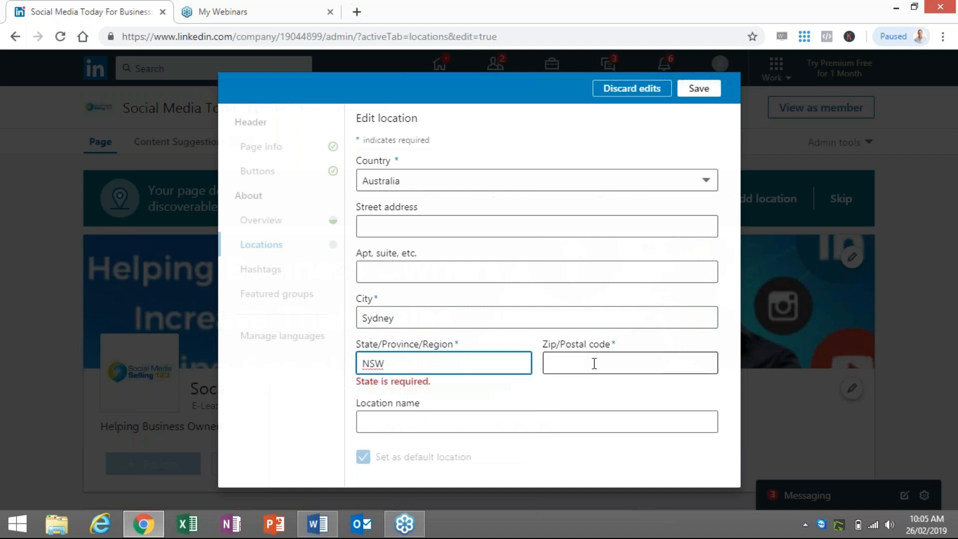
type("200")
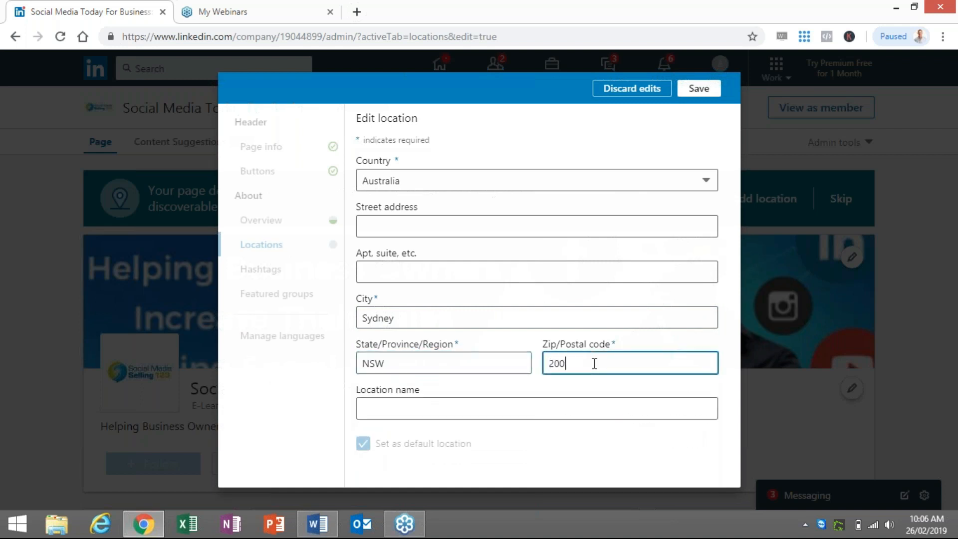
type("0")
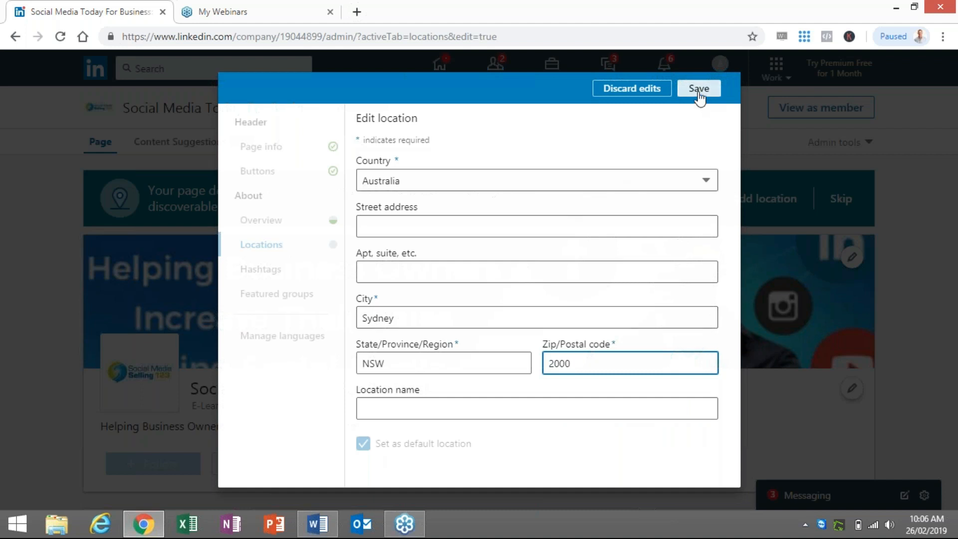
left_click(629, 363)
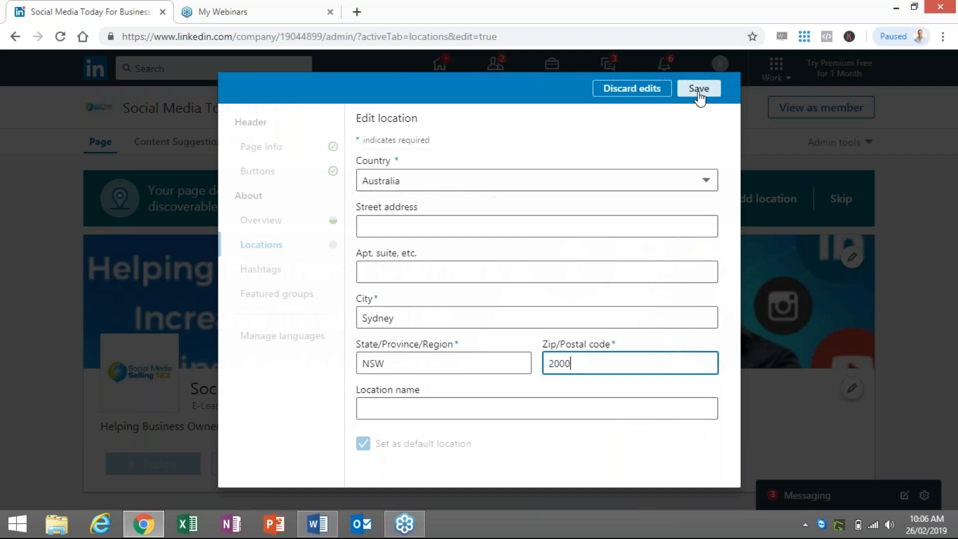
left_click(698, 87)
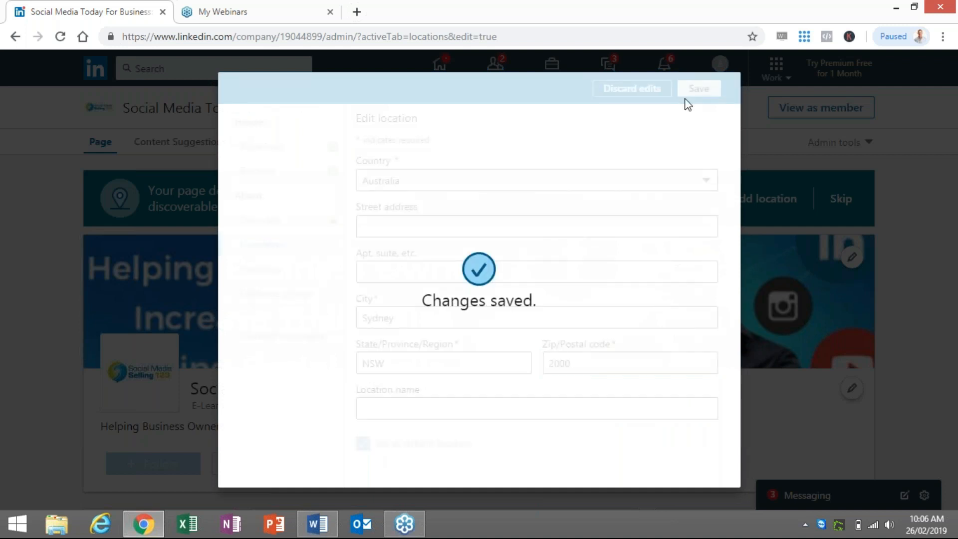
left_click(698, 88)
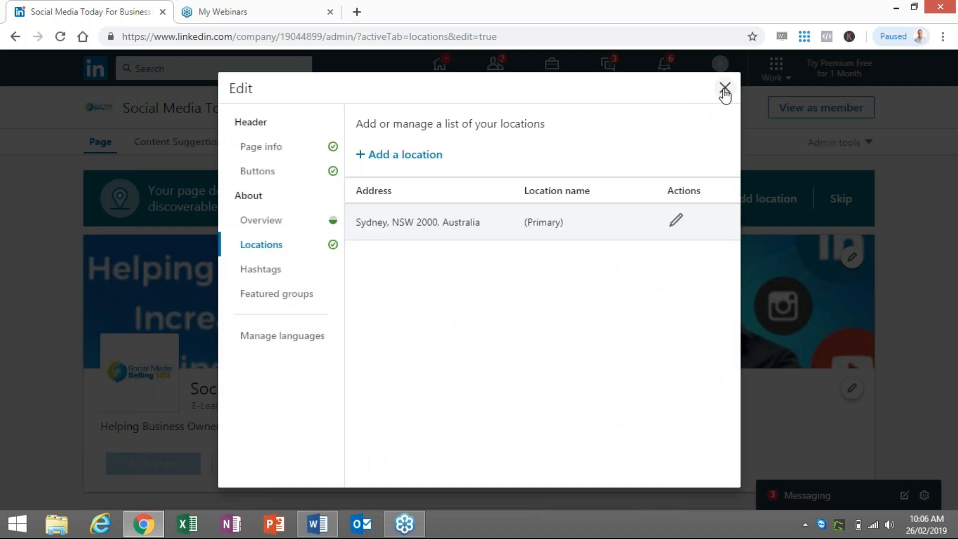
- Close the locations editor, add and save the page description, then close the editor
left_click(725, 88)
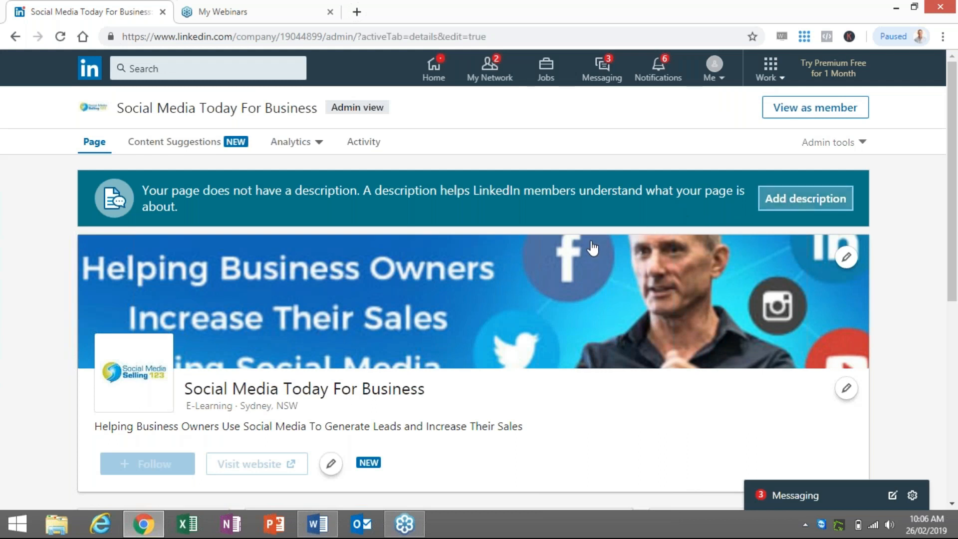
left_click(804, 198)
type("Helping Business Owners Use Social Media To Generate Leads and Increase Their Sales")
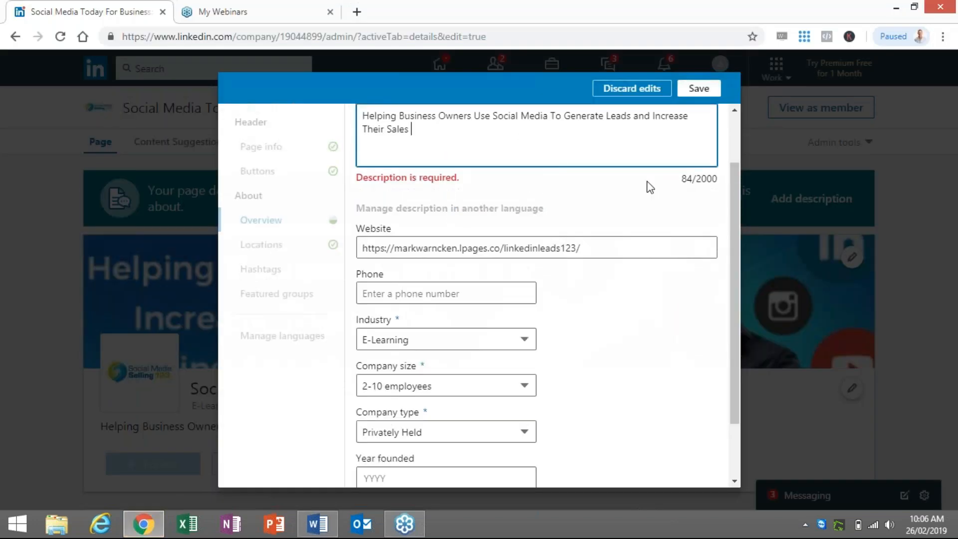
mouse_move(704, 108)
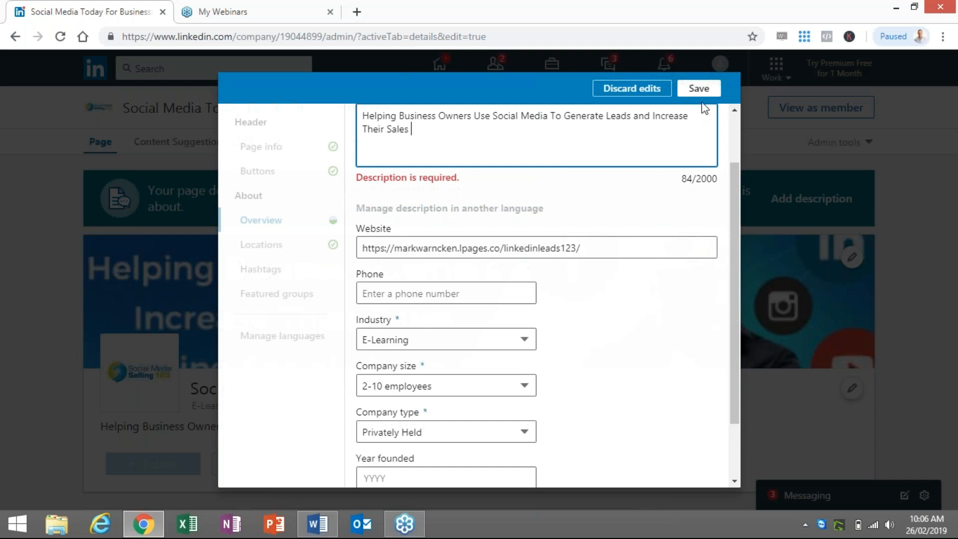
left_click(699, 87)
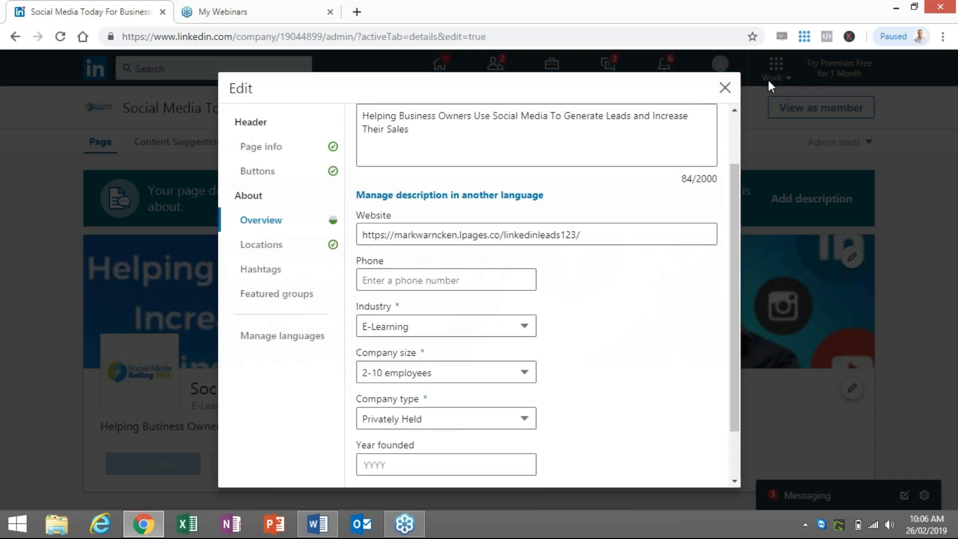
left_click(724, 88)
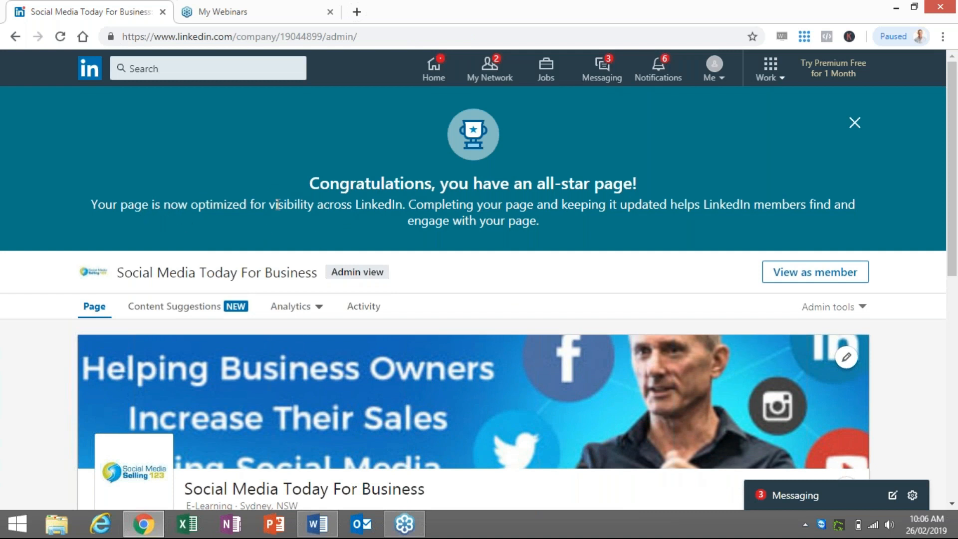
mouse_move(624, 228)
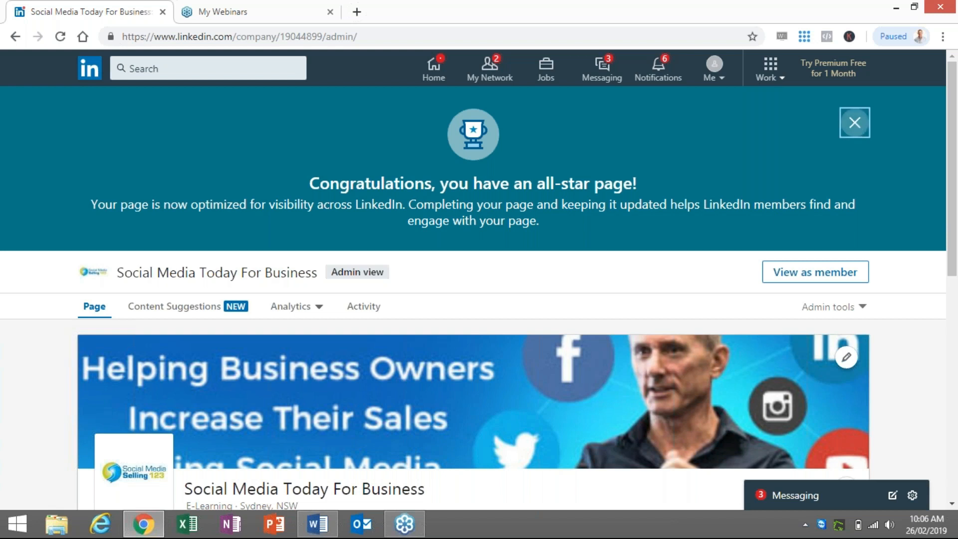
- Close the all-star congratulations banner and scroll to the dashboard, updates feed and featured groups
left_click(854, 123)
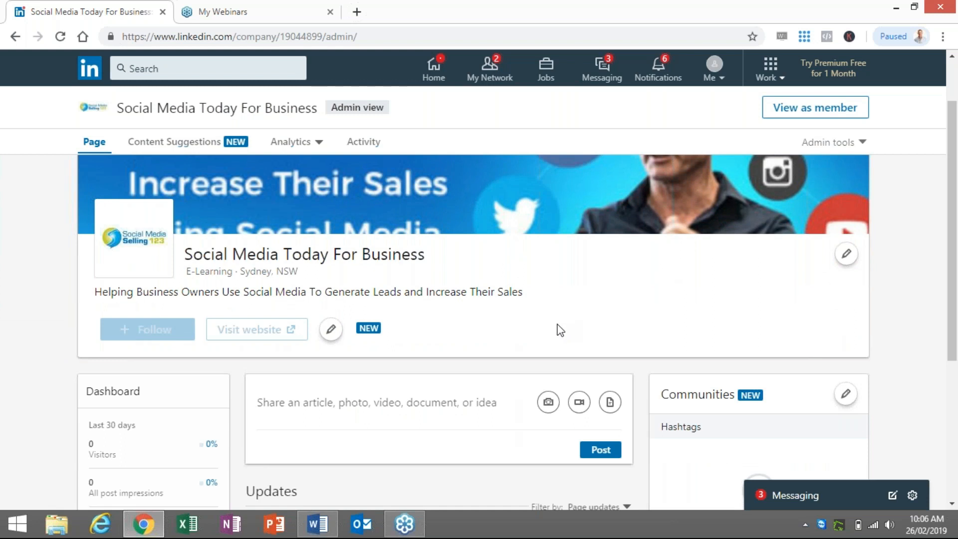
scroll("down", 3)
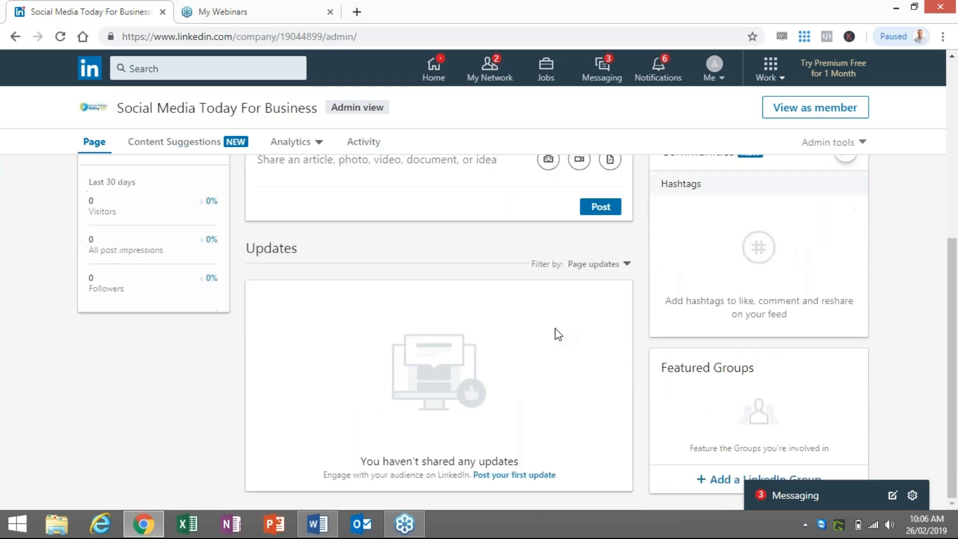